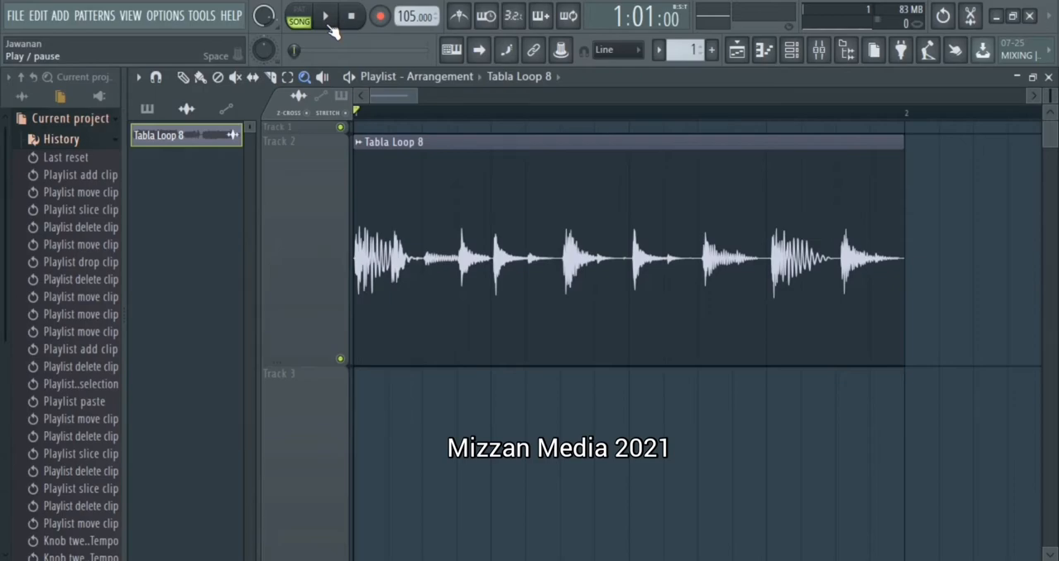
Step: Play the tabla loop, shift Tabla Loop 8 right, and cut it after the first hit
click(324, 17)
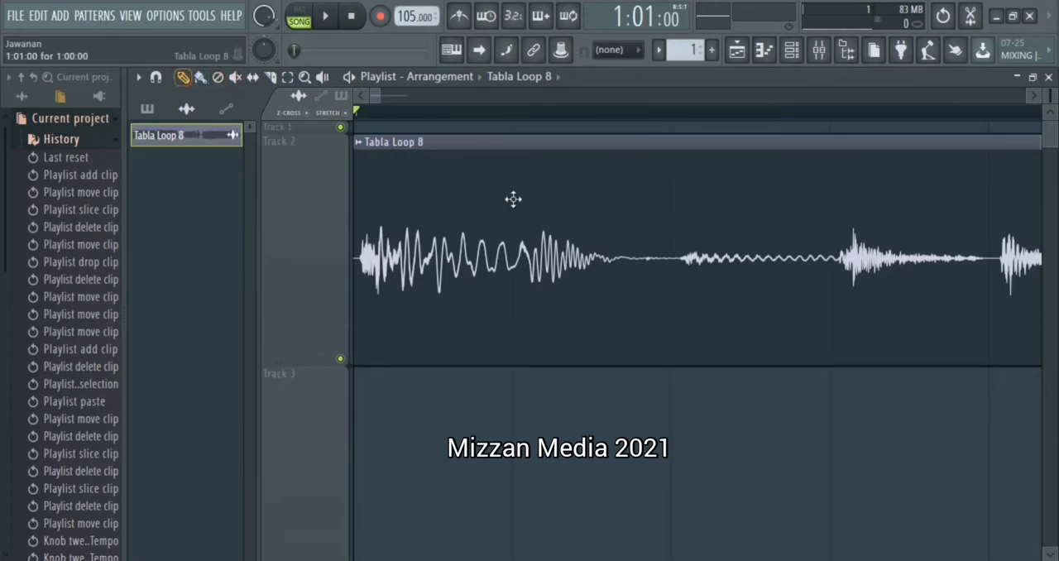
drag(513, 199, 683, 244)
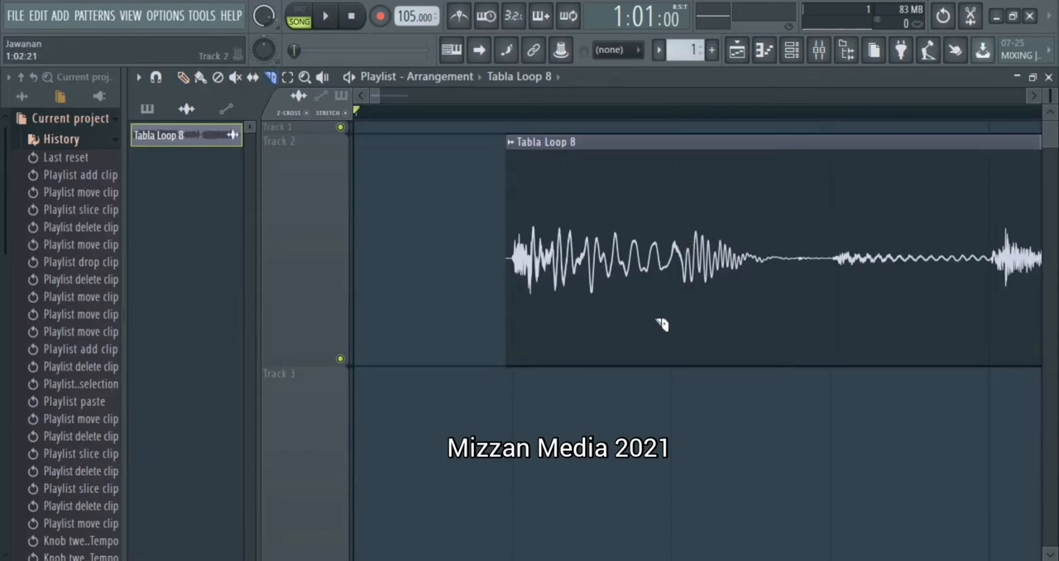
click(676, 265)
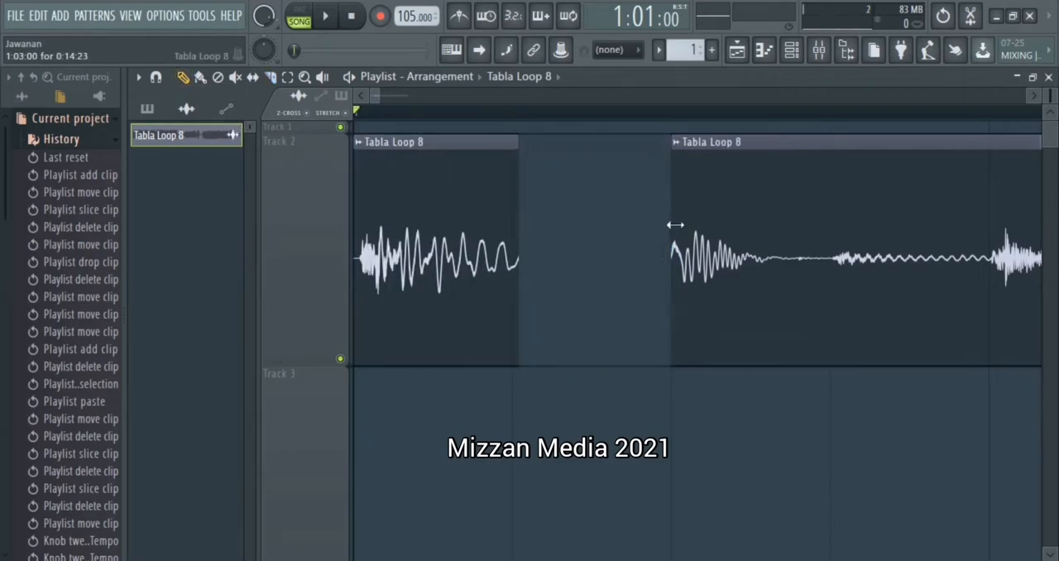
click(272, 77)
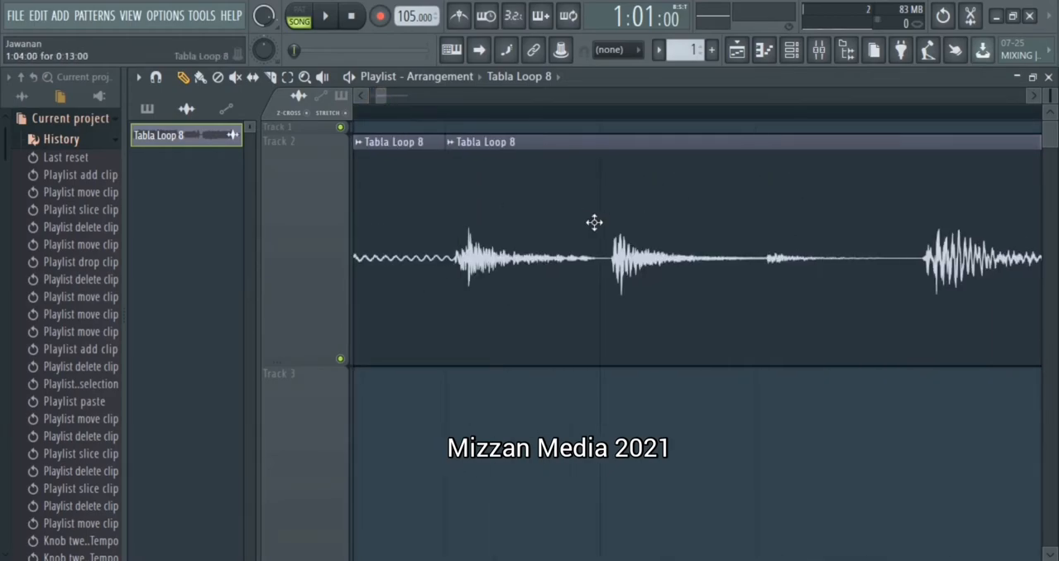
Step: Move the second piece right and slice the clip at the next tabla hit
drag(594, 248, 743, 248)
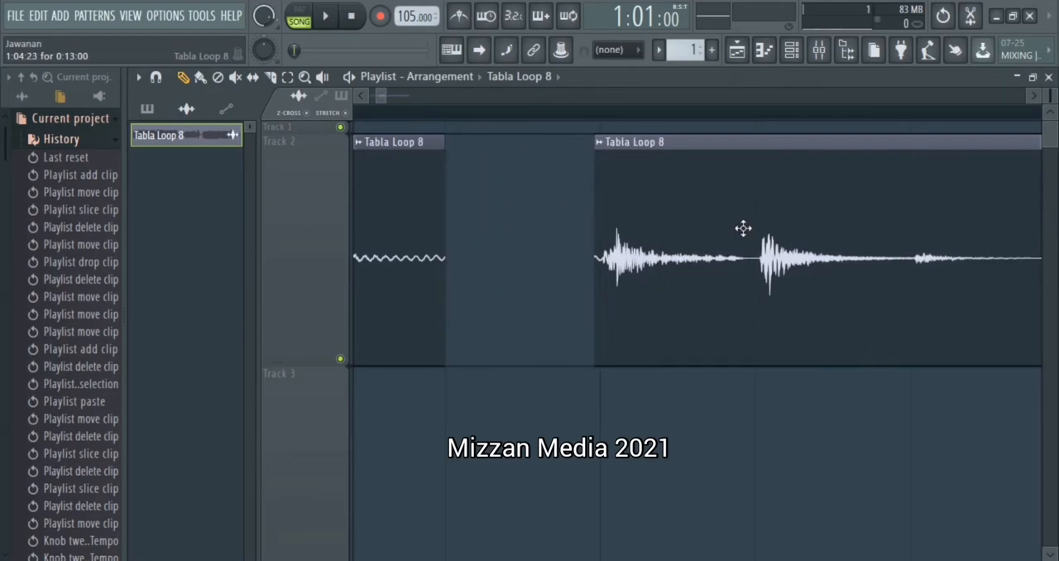
click(271, 76)
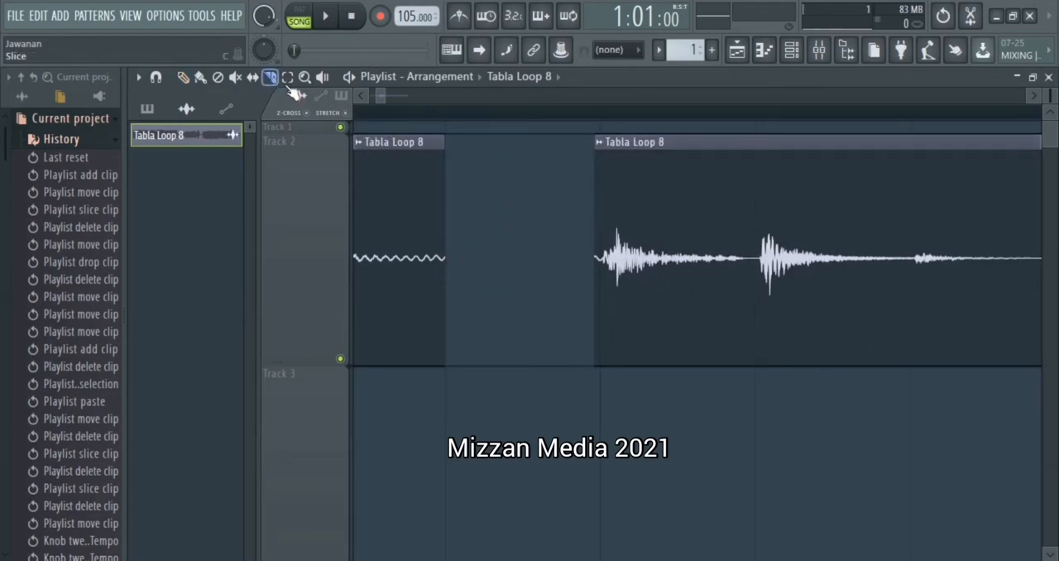
click(754, 263)
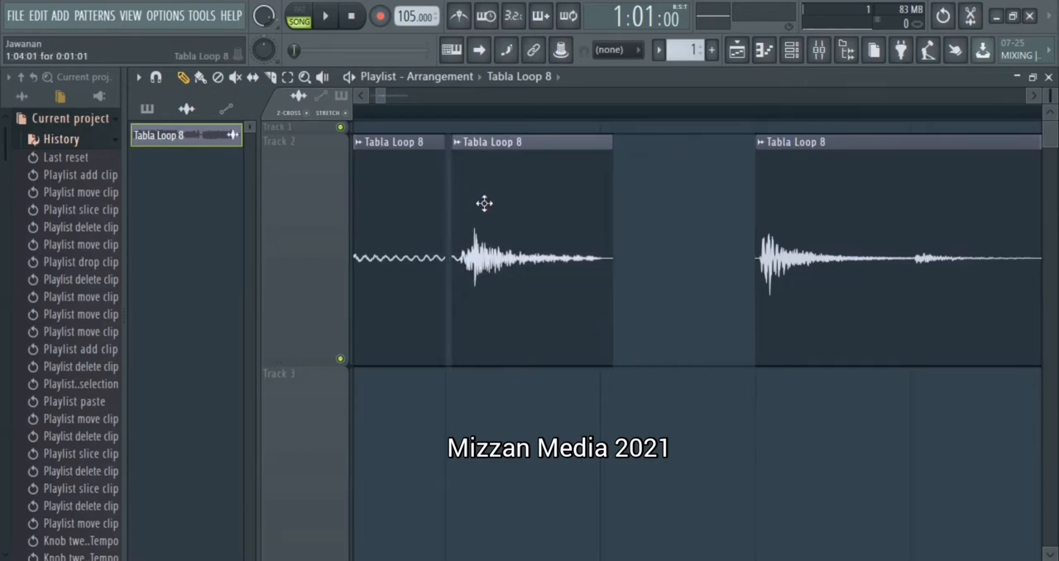
click(270, 76)
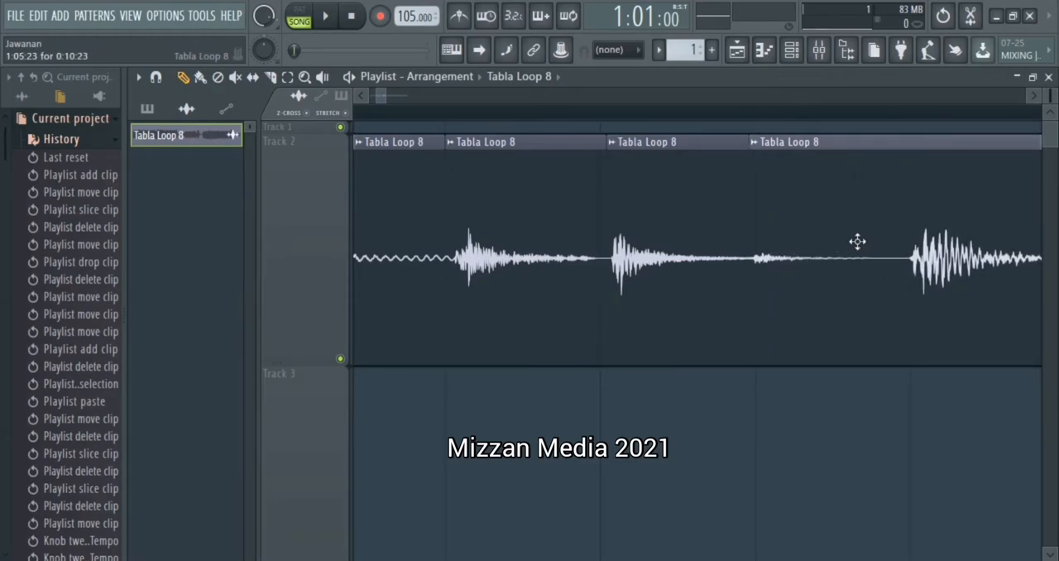
click(287, 76)
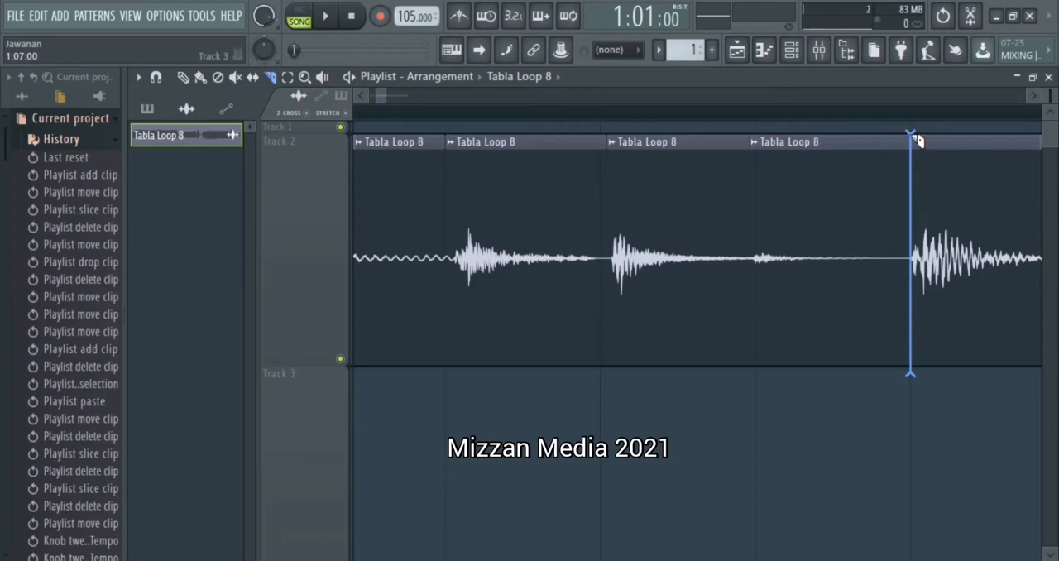
Step: Slice Tabla Loop 8 at three more tabla hits and scroll back to the clip start
click(182, 76)
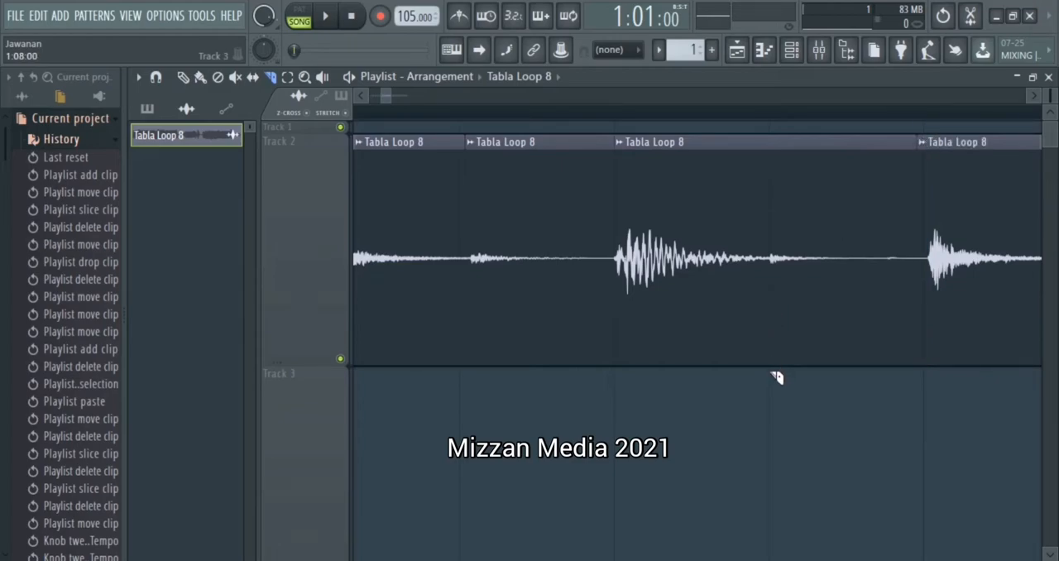
click(768, 141)
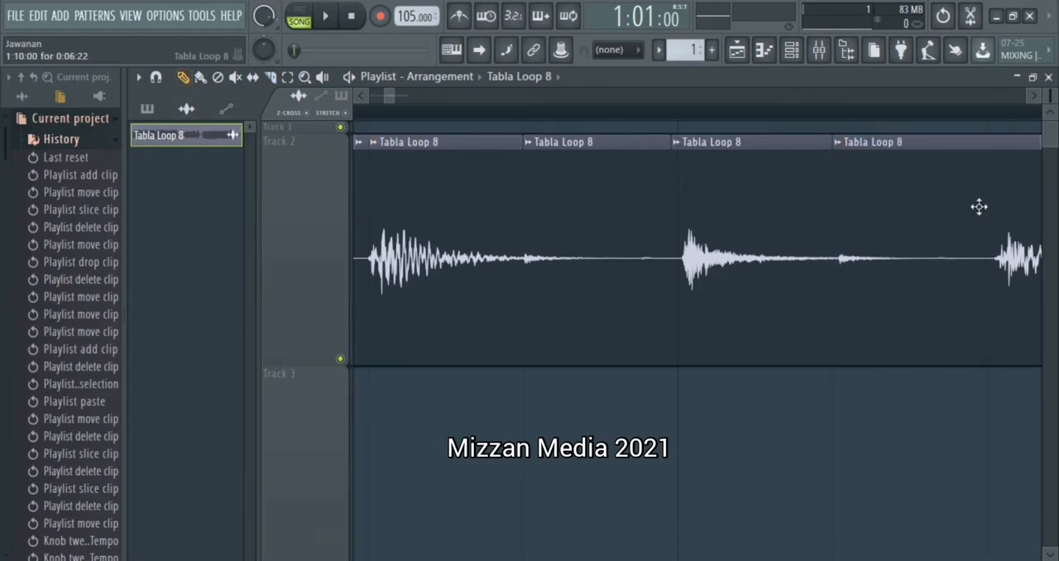
click(272, 76)
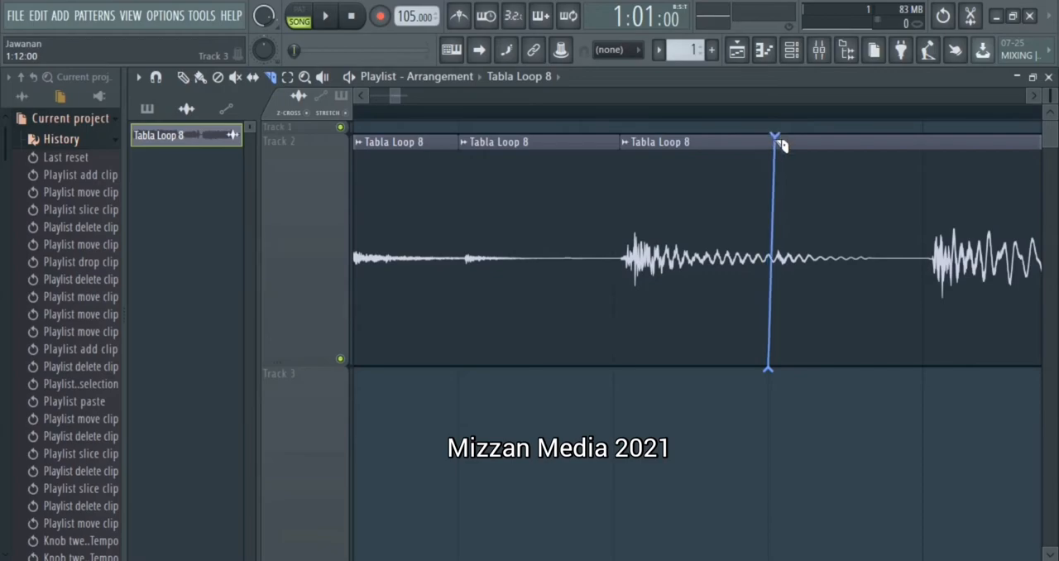
click(183, 76)
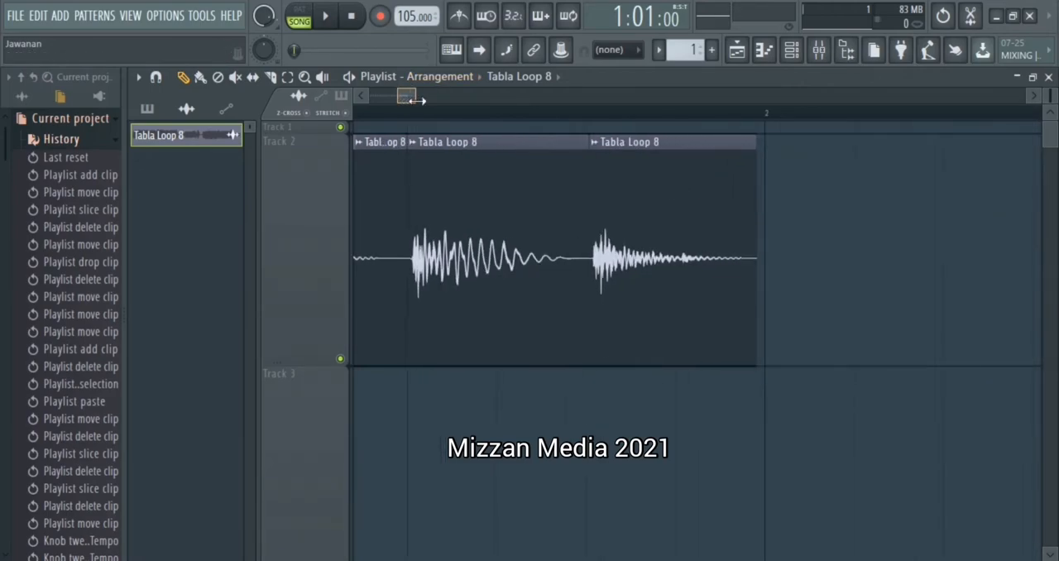
click(272, 76)
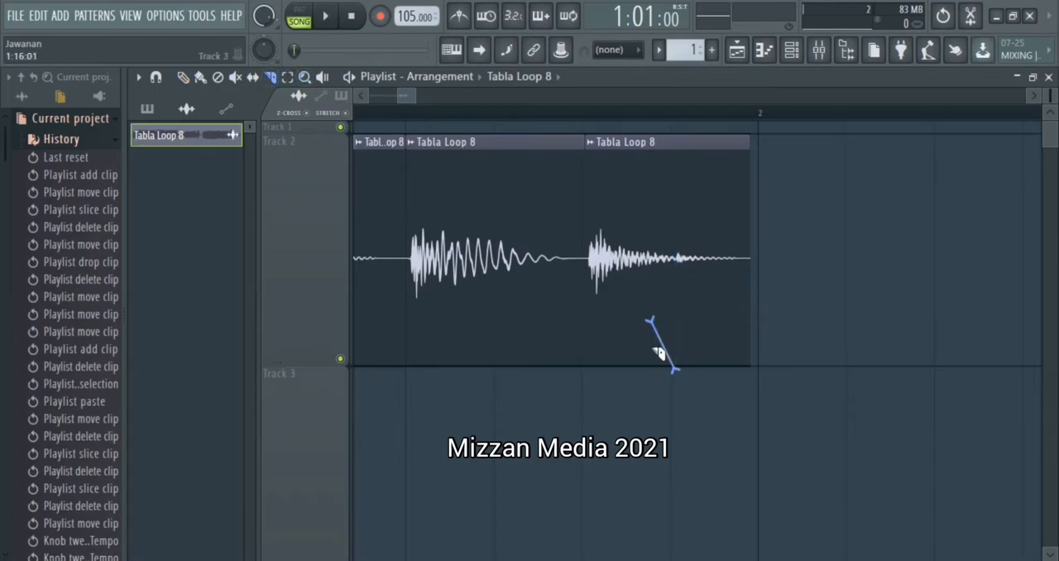
Step: Make another cut, set snapping to Line, and zoom out to the whole sliced loop
click(616, 50)
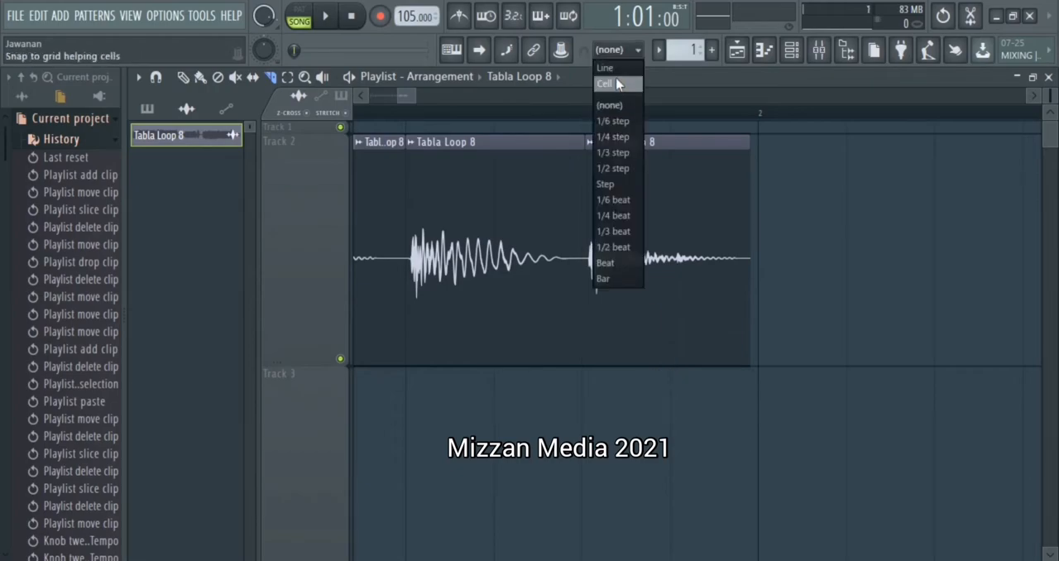
click(606, 67)
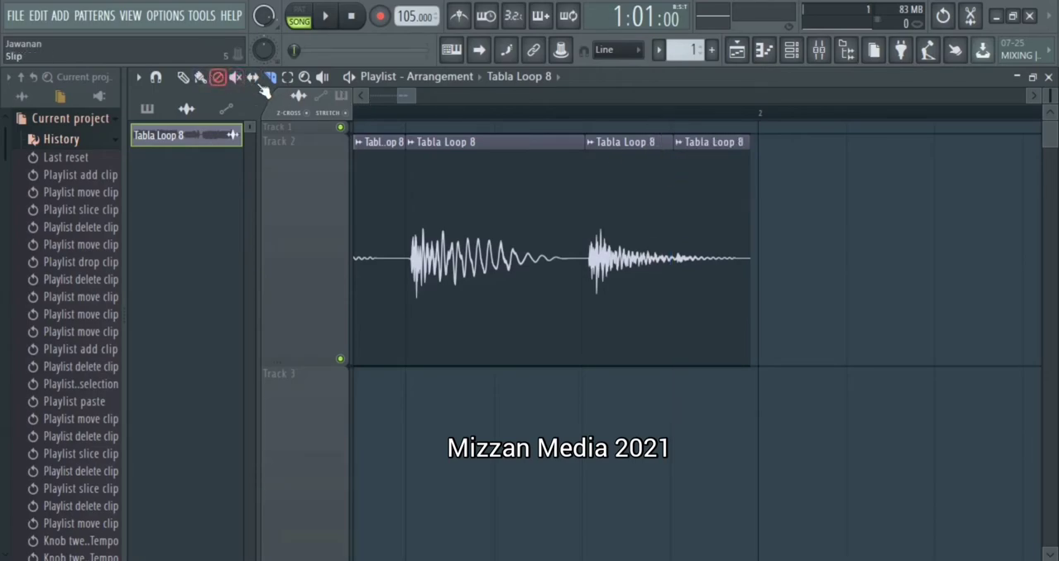
click(304, 76)
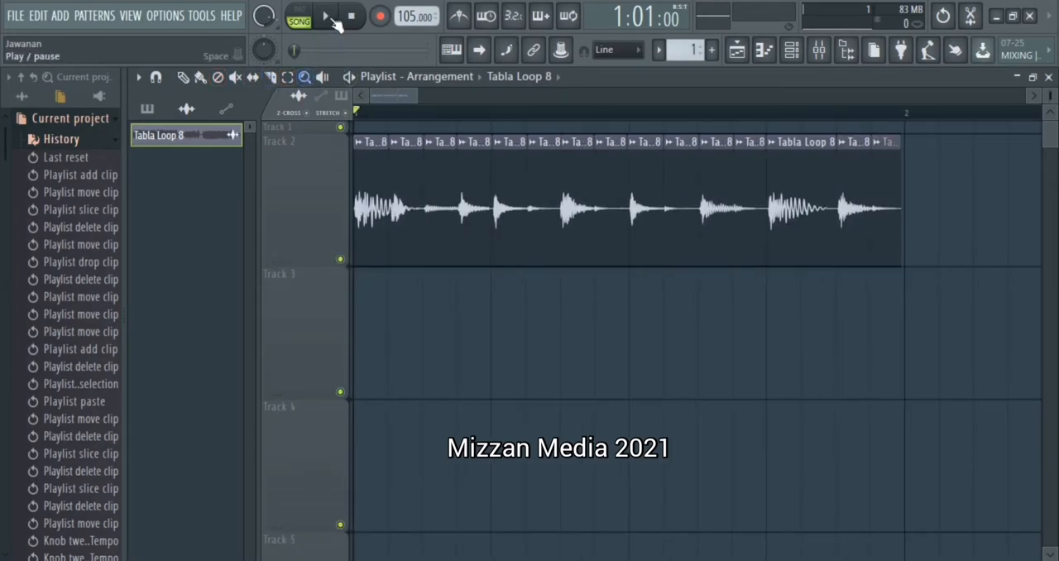
Step: Play and stop the sliced loop, leaving the project tempo at 107 BPM
click(325, 16)
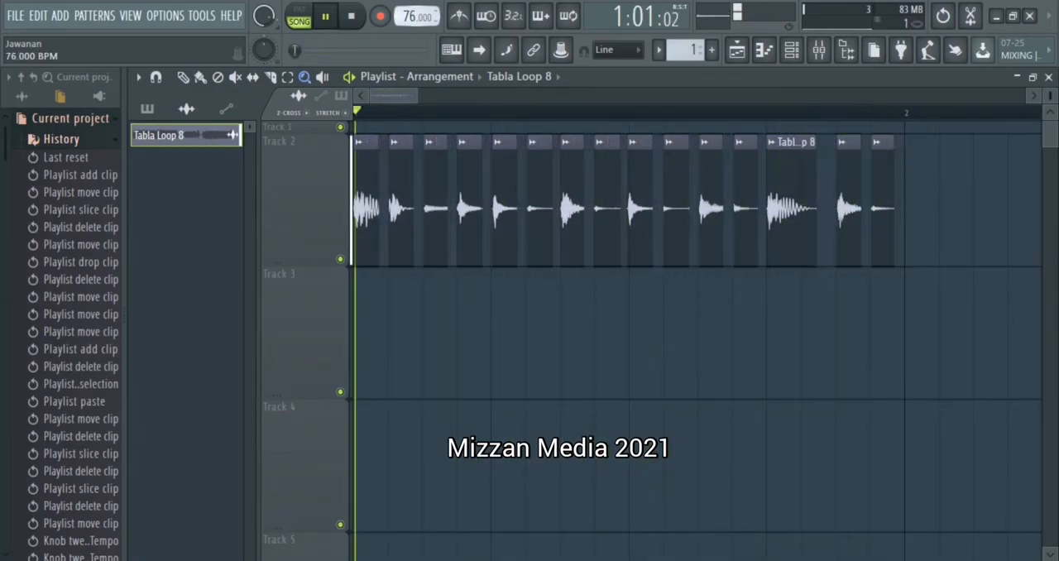
click(344, 17)
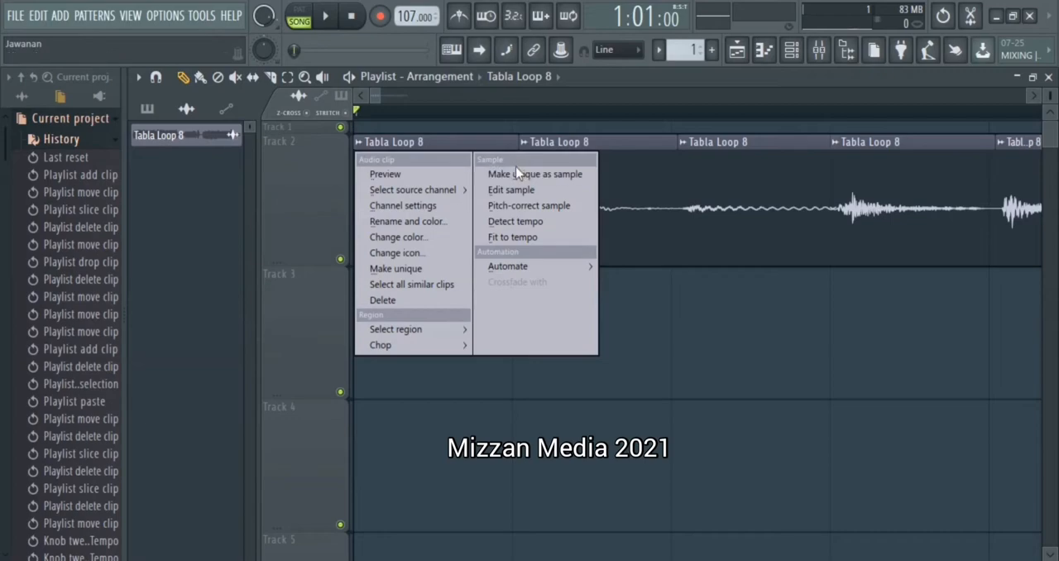
Step: Make the first slice unique and save it as 'Keharwa 1' in new folder 'Sample Keharwa'
click(535, 174)
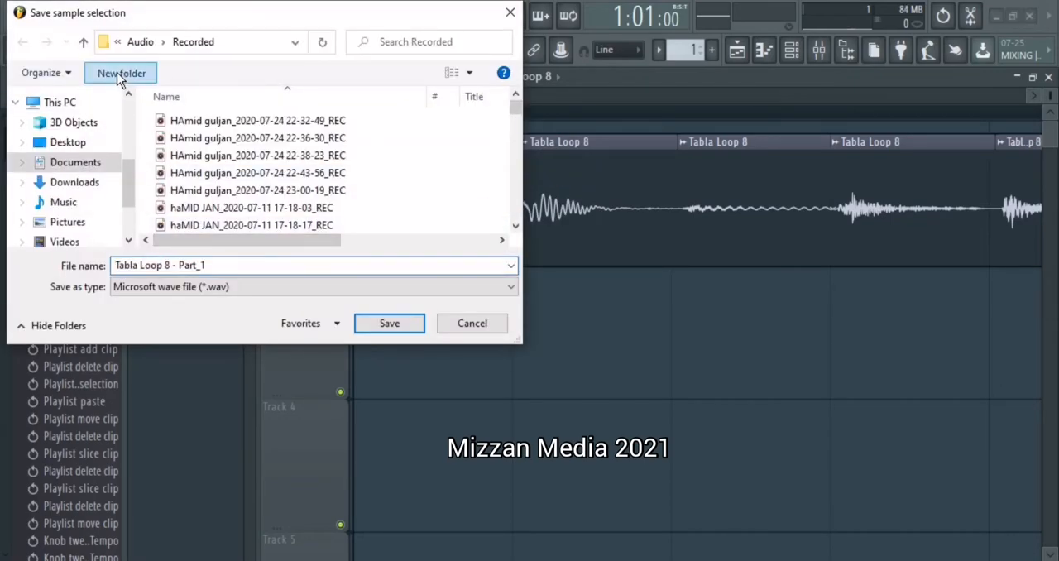
click(121, 73)
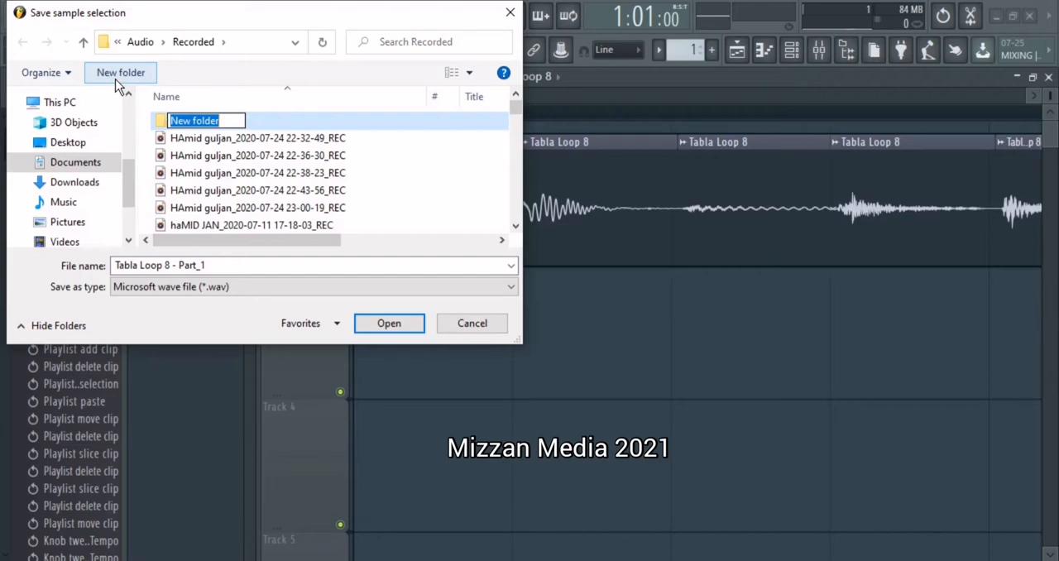
text(Sample)
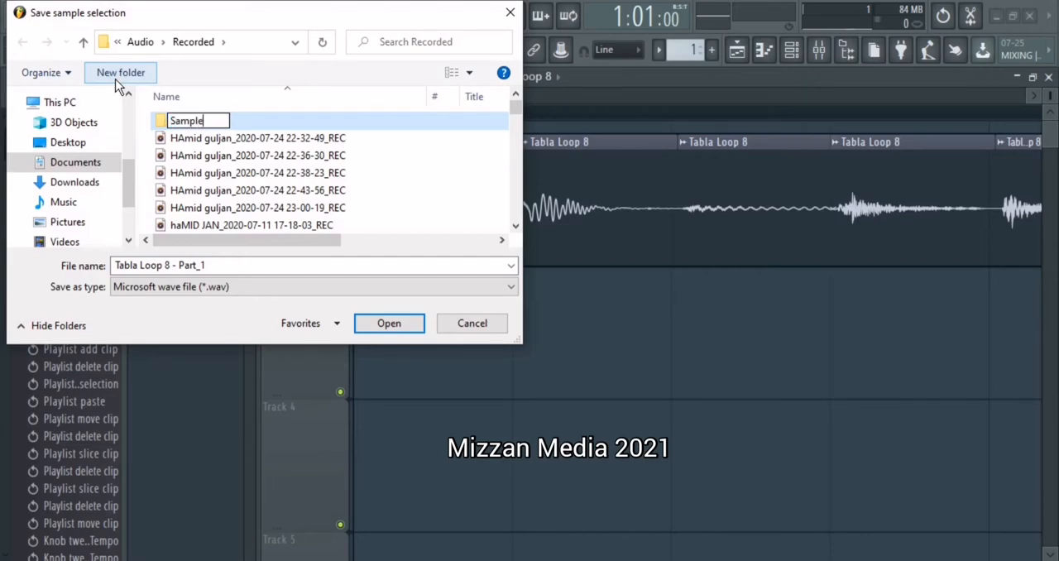
text(Keharwa)
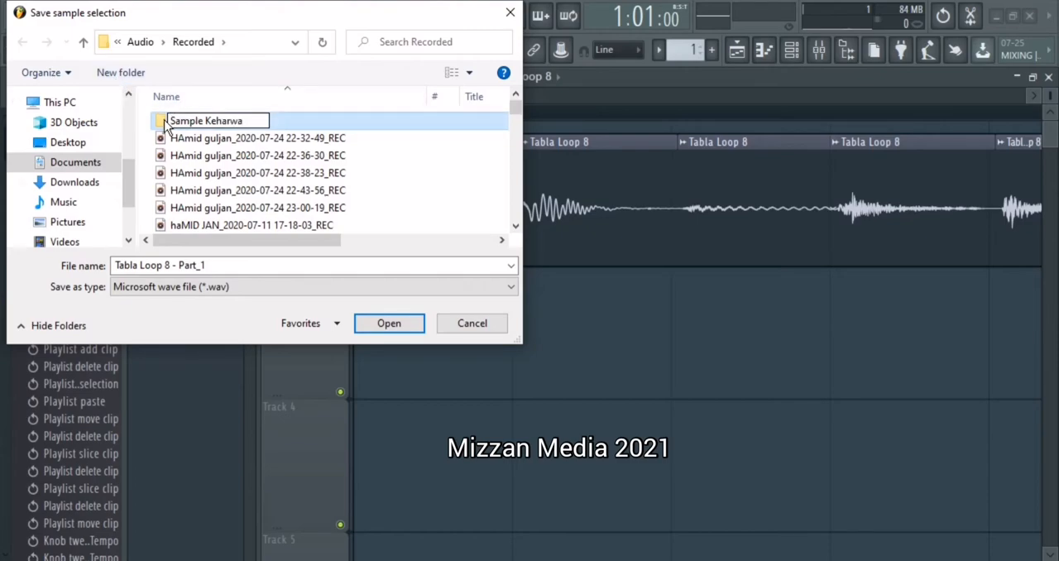
double_click(205, 120)
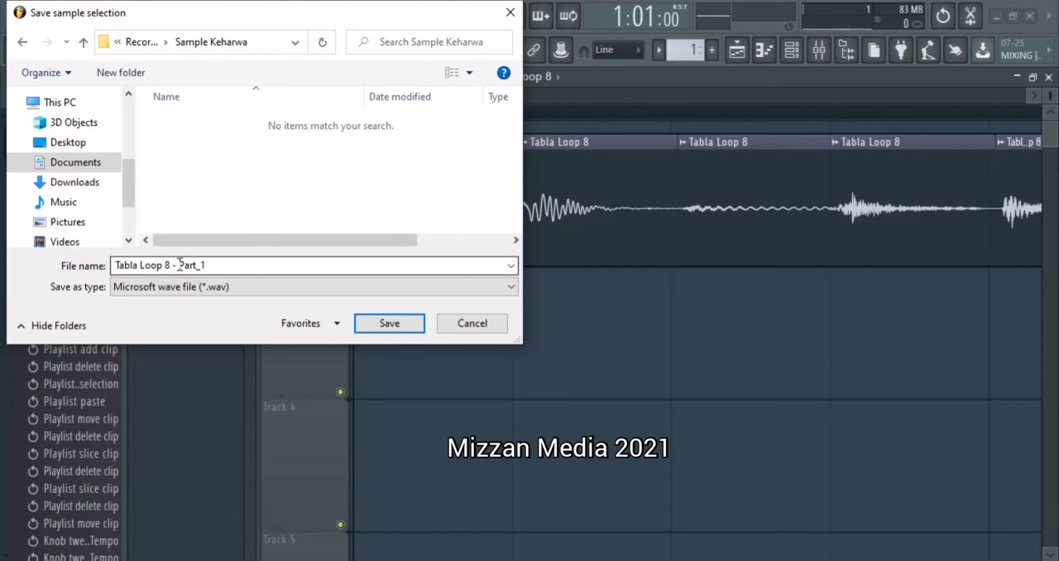
text(Ke)
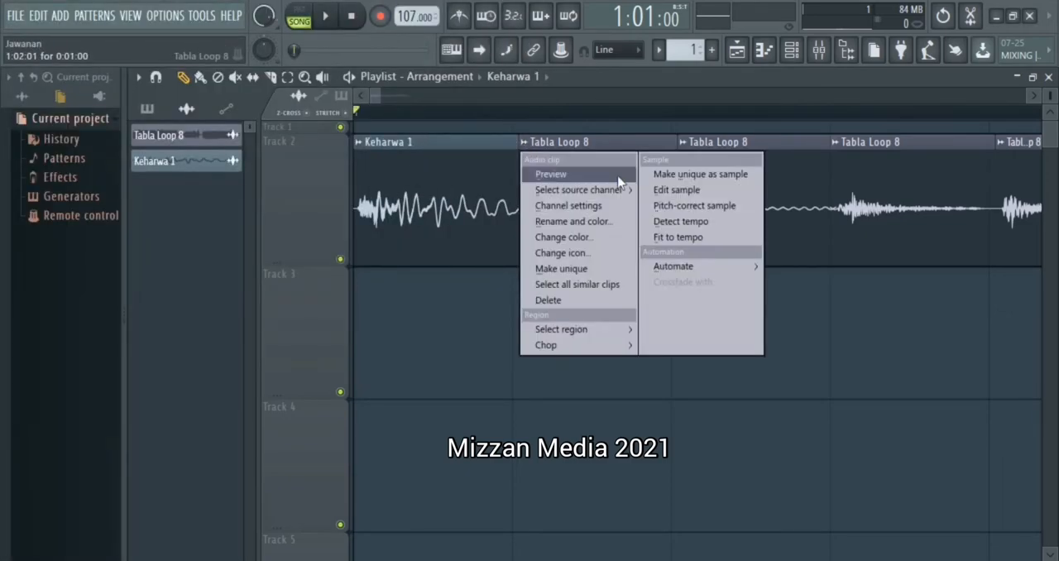
Step: Save the next two slices as samples 'Keharwa 2' and 'Keharwa 3' in Sample Keharwa
click(699, 174)
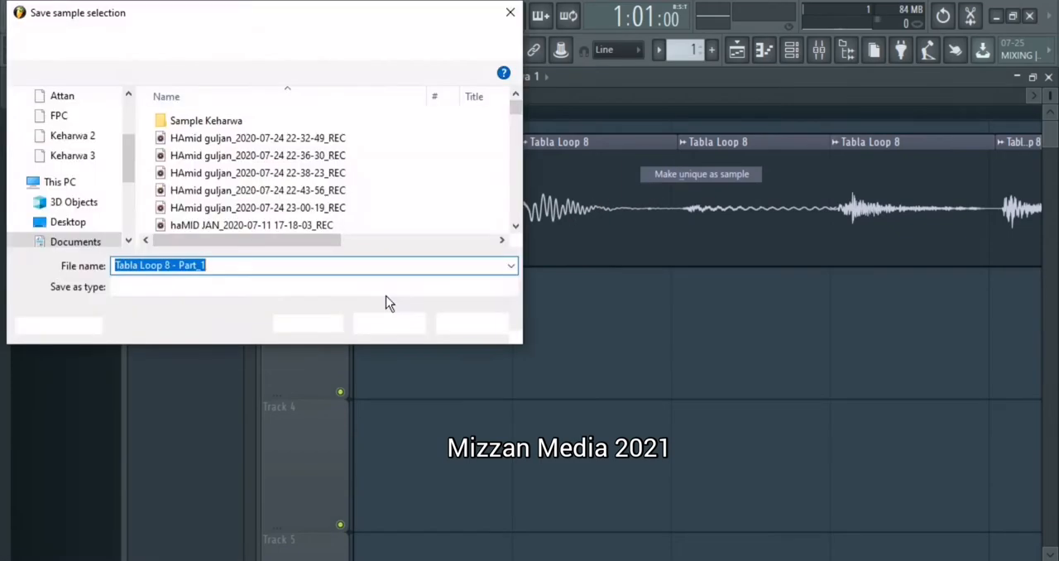
double_click(205, 120)
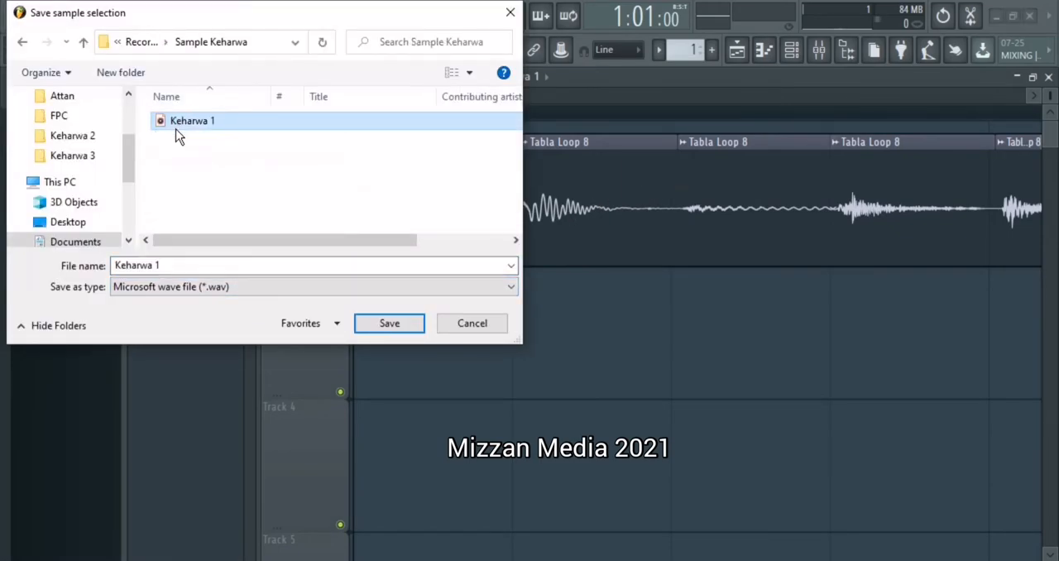
click(217, 265)
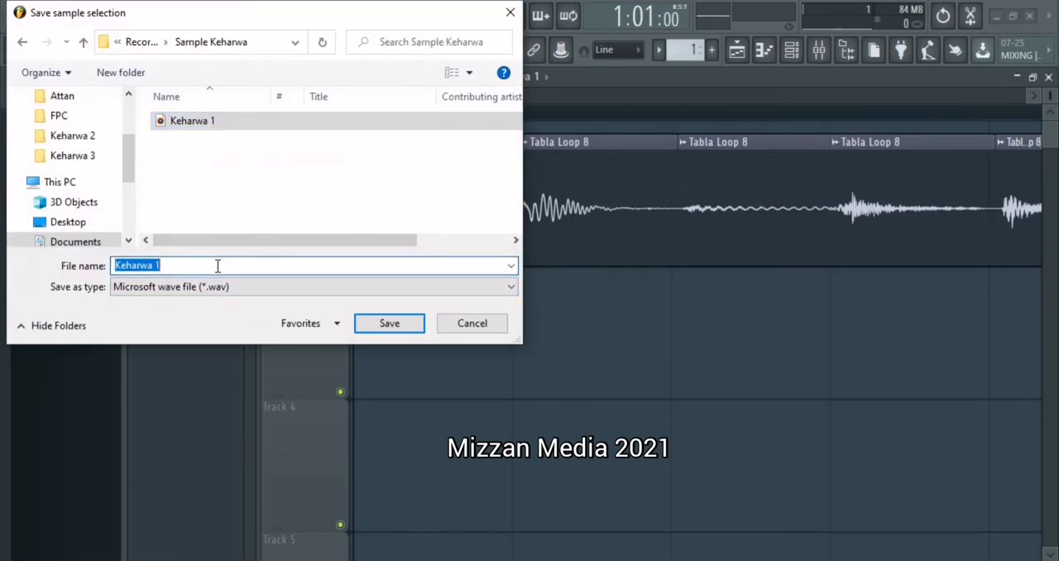
text(Keharwa 2)
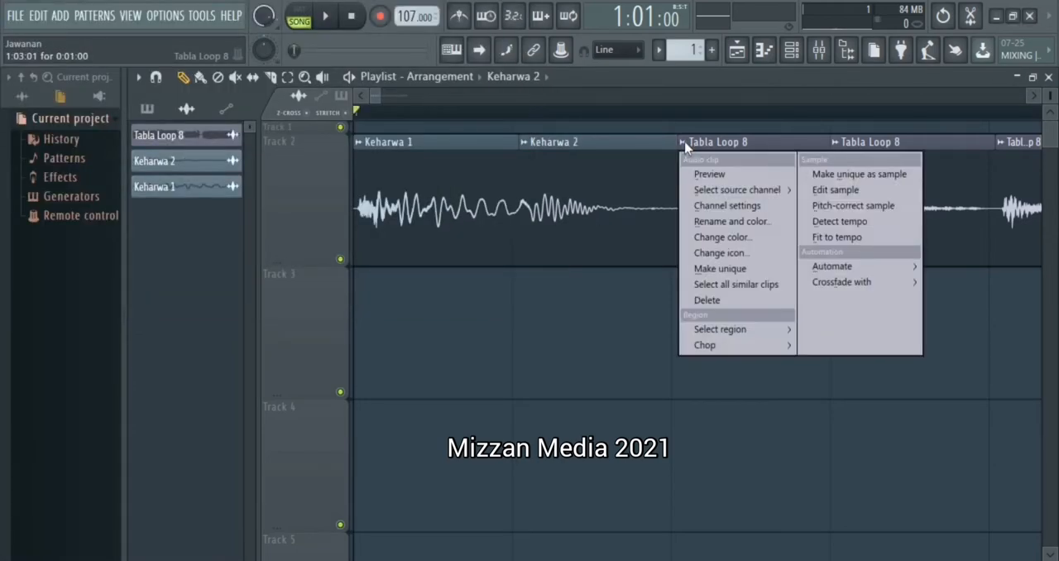
click(857, 173)
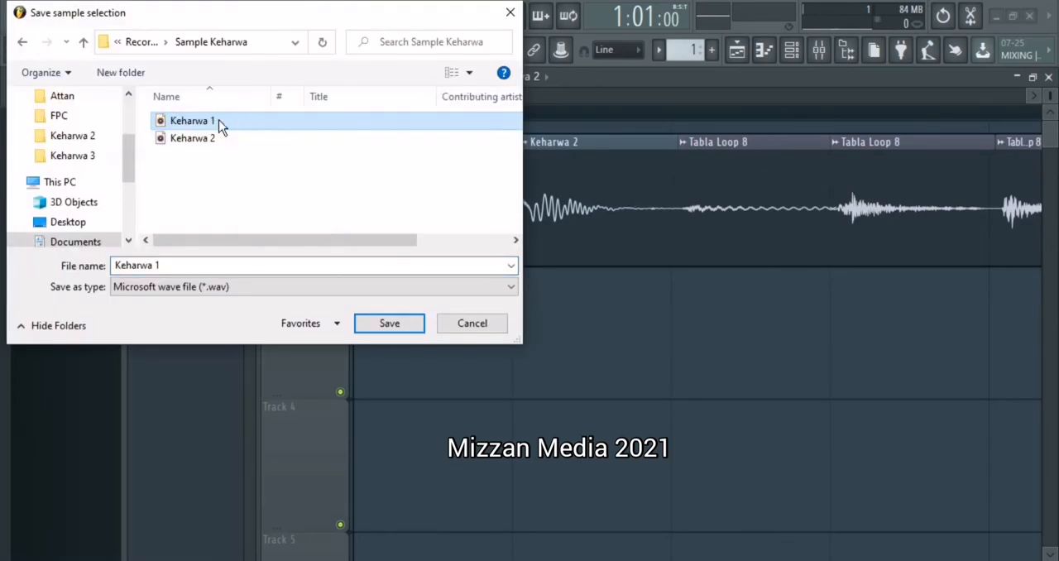
click(192, 138)
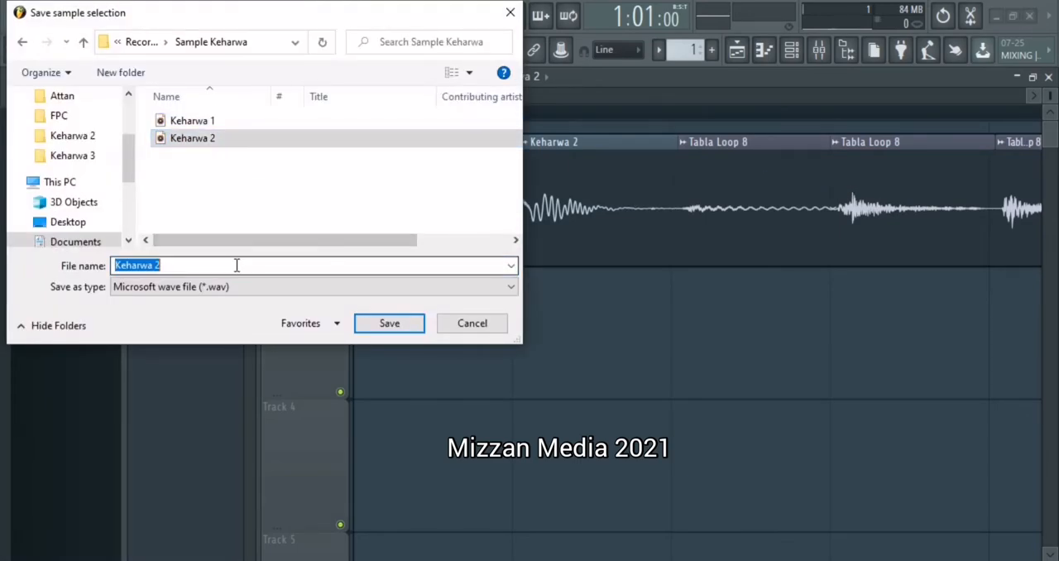
text(Keharwa 3)
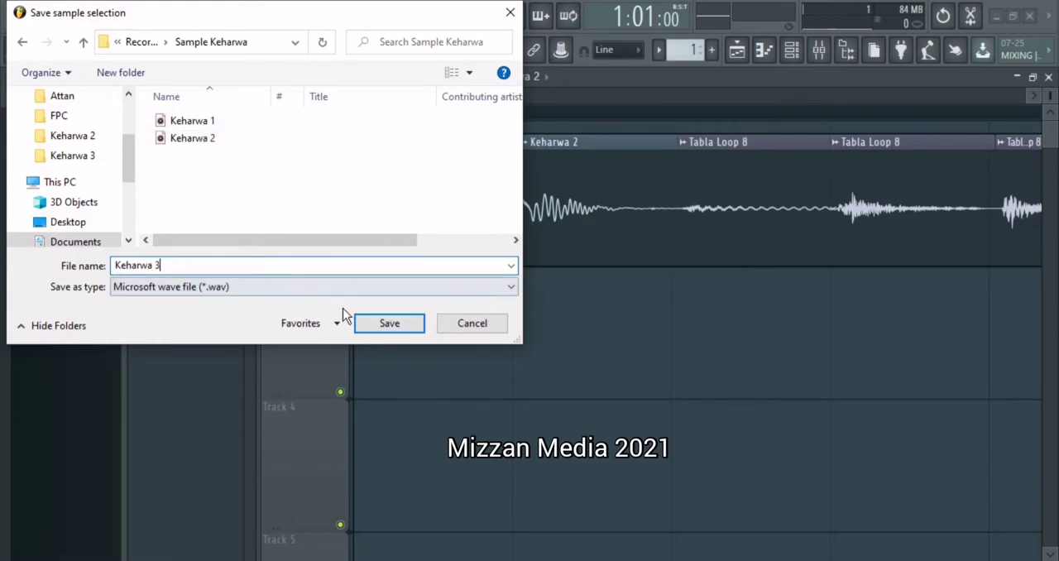
click(388, 323)
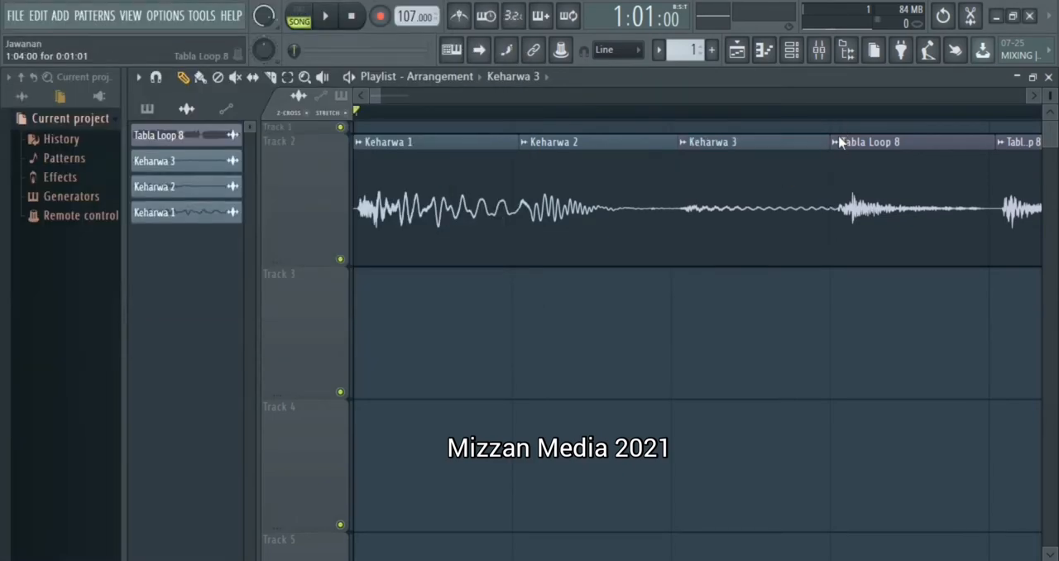
Step: Save the following slices as samples 'Keharwa 4' and 'Keharwa 5' in Sample Keharwa
right_click(844, 145)
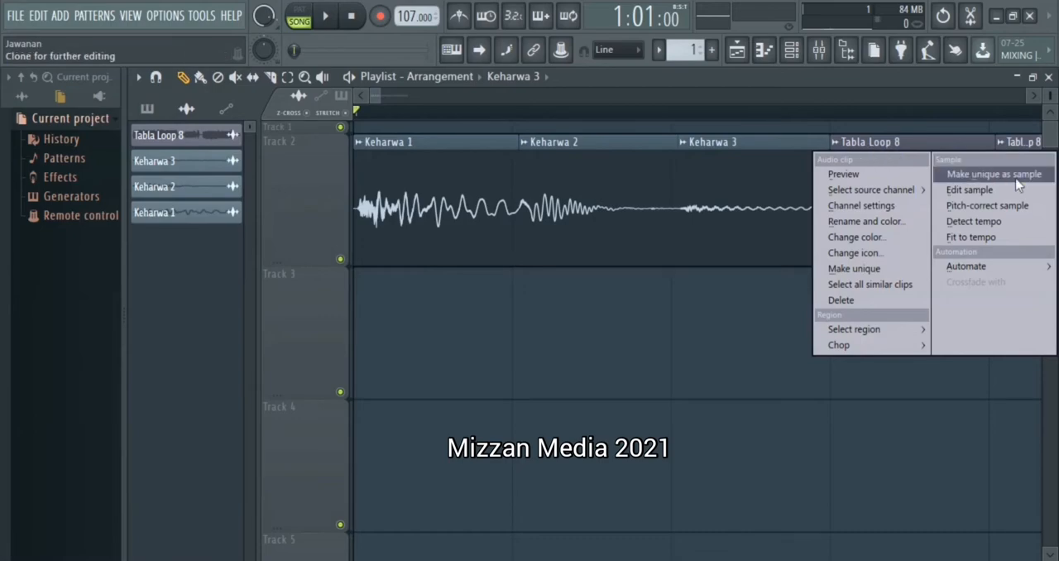
click(993, 173)
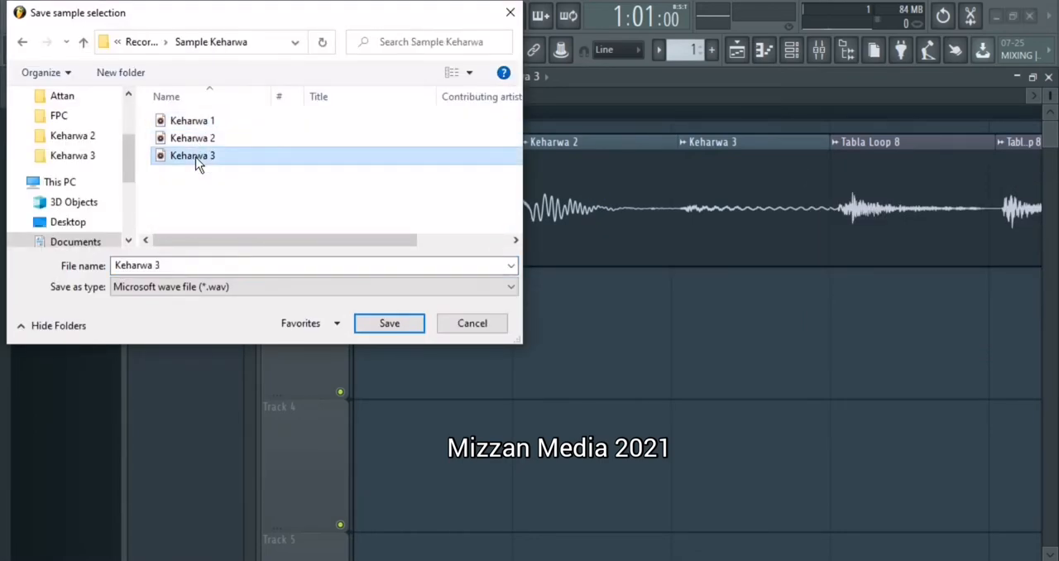
click(215, 265)
text(4)
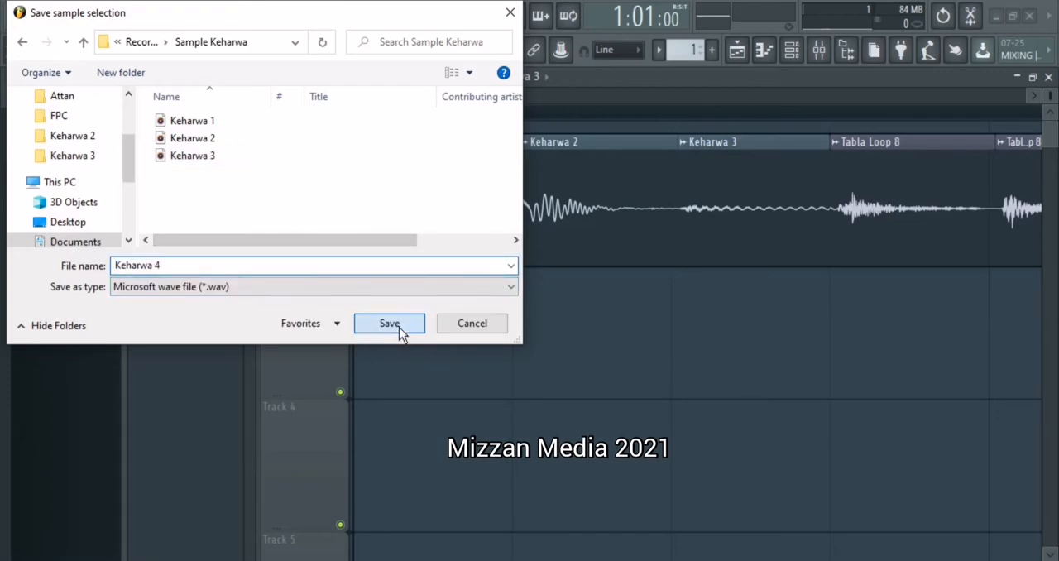
click(389, 322)
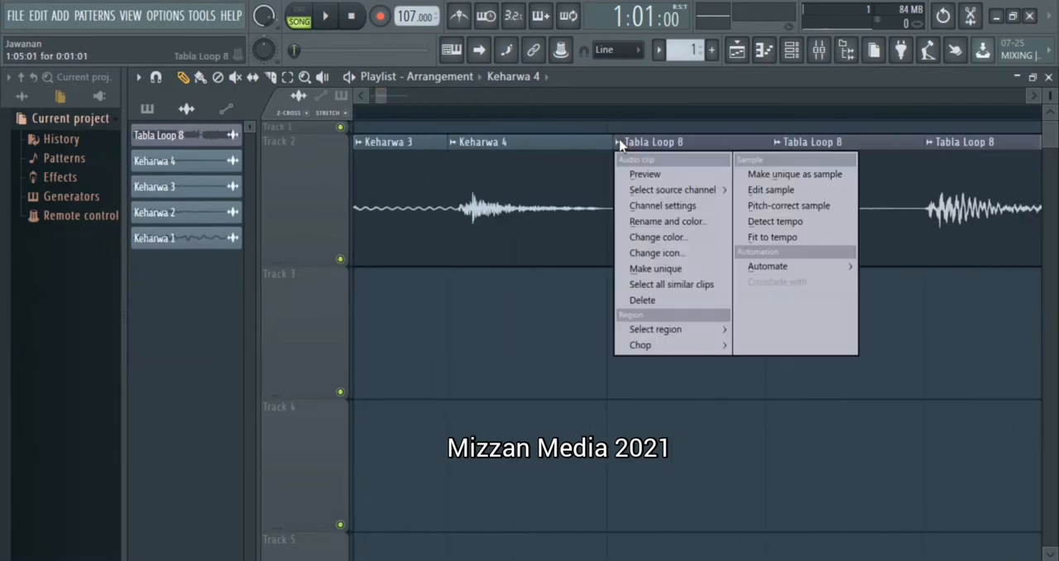
click(794, 173)
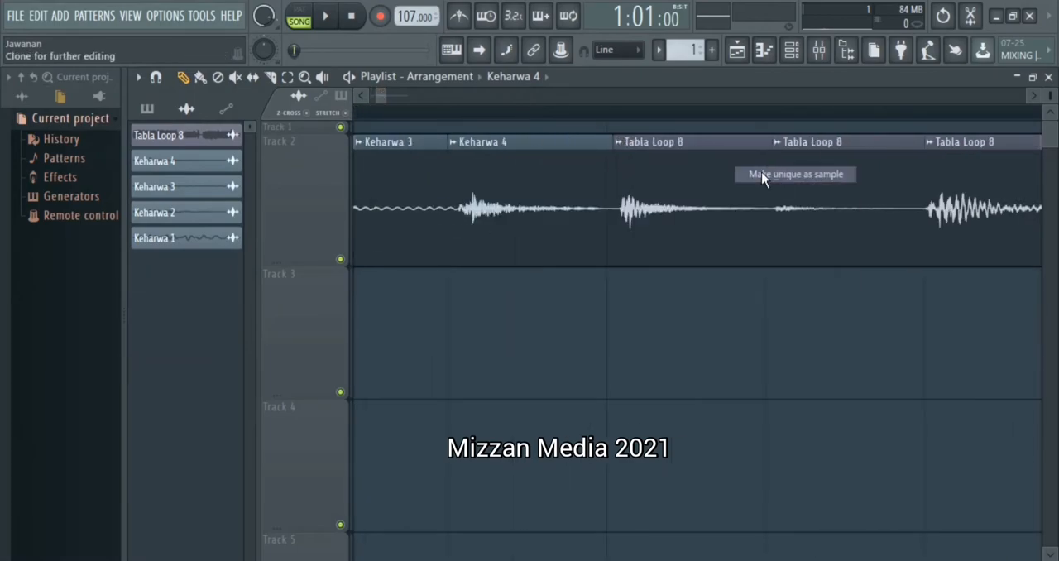
click(794, 174)
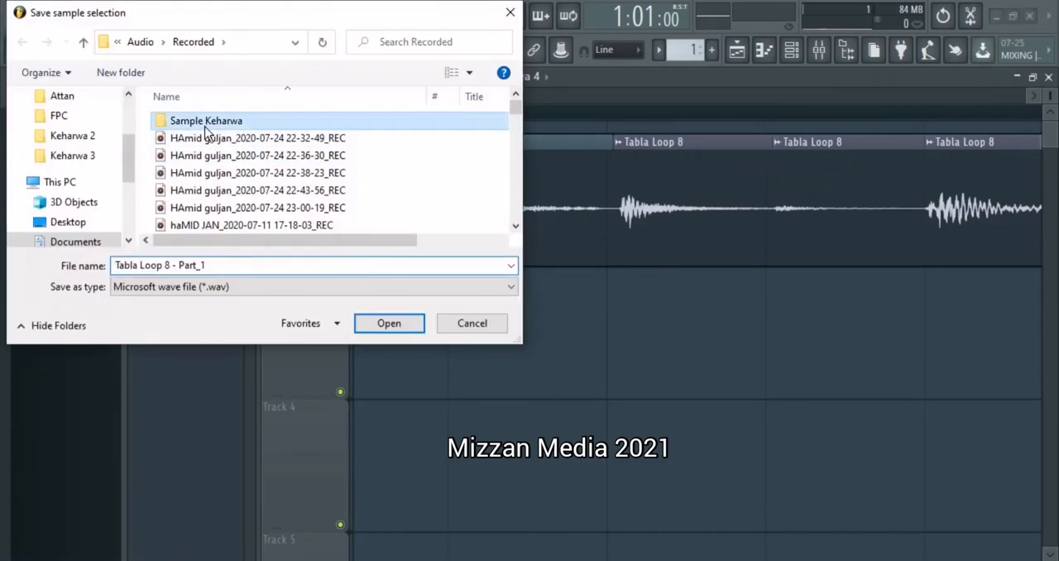
double_click(205, 121)
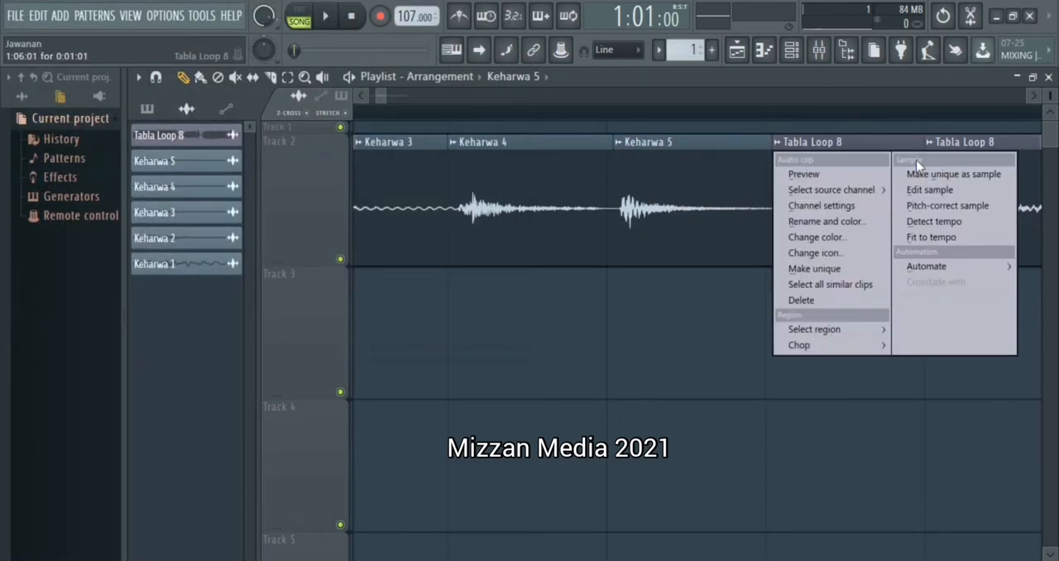
Step: Save the next slices as samples 'Keharwa 6', 'Keharwa 7' and 'Keharwa 8'
click(938, 173)
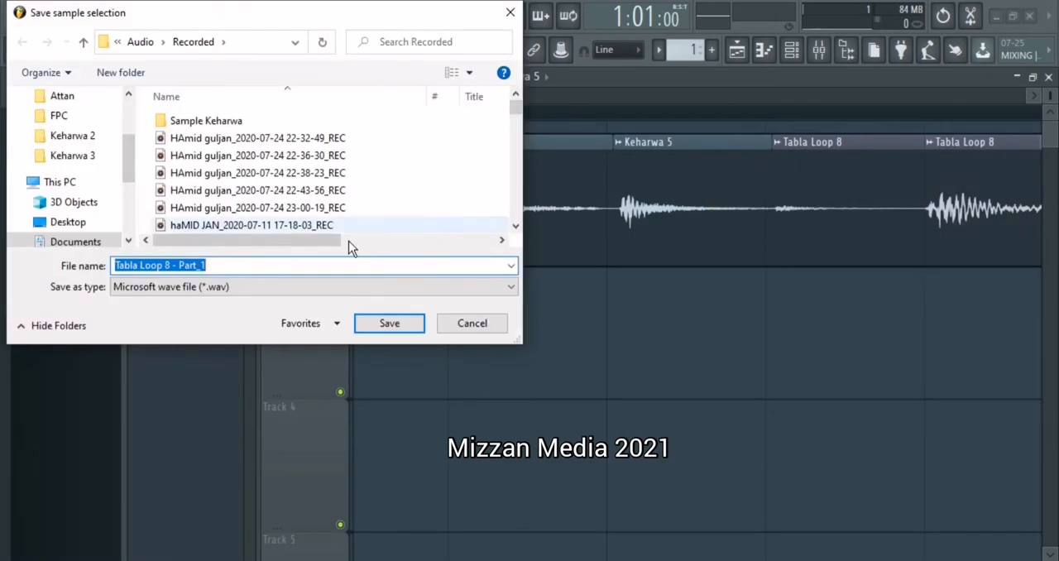
double_click(205, 120)
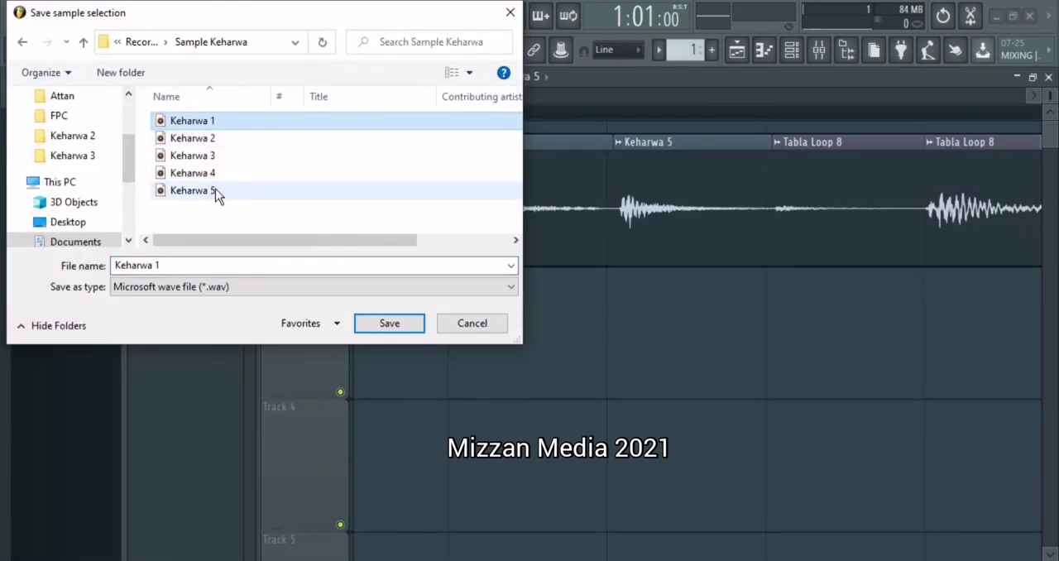
click(192, 190)
text(6)
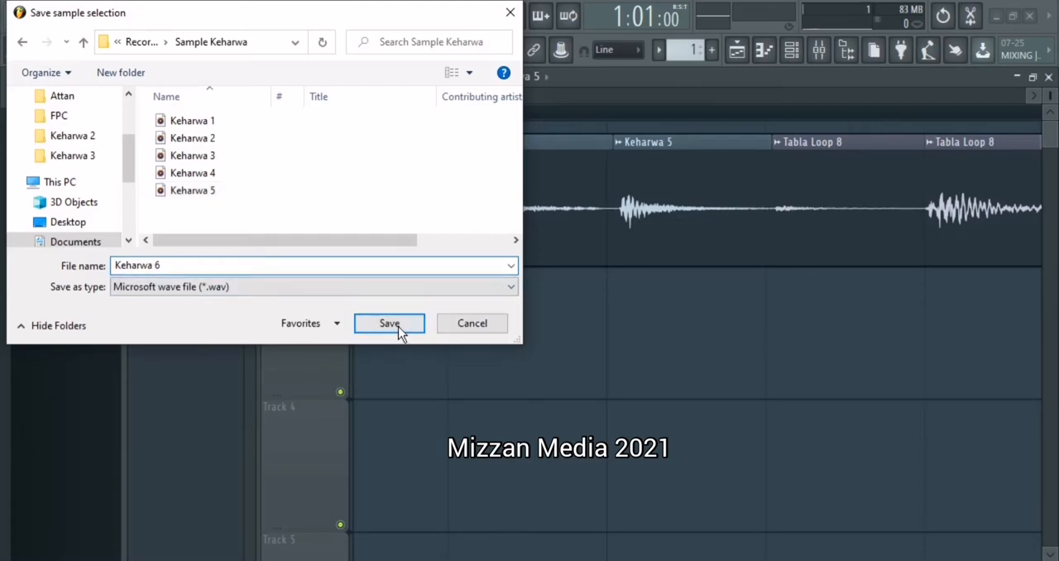
click(389, 323)
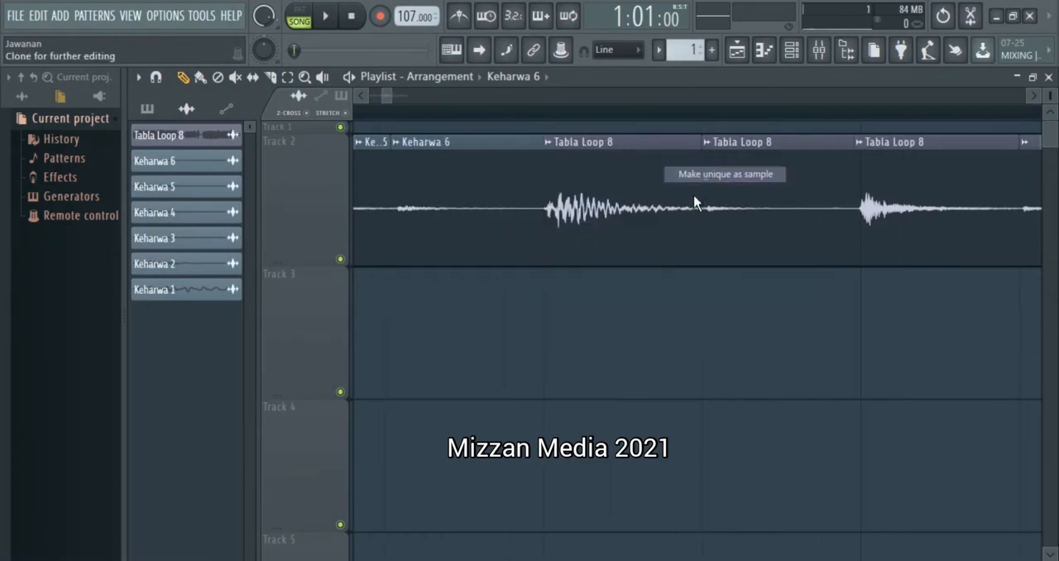
click(724, 173)
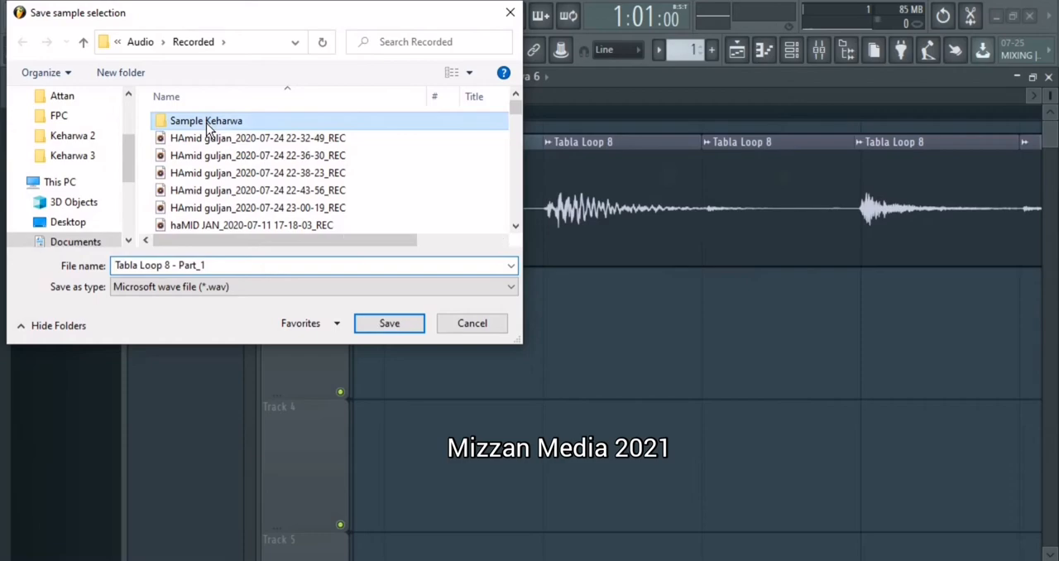
double_click(205, 120)
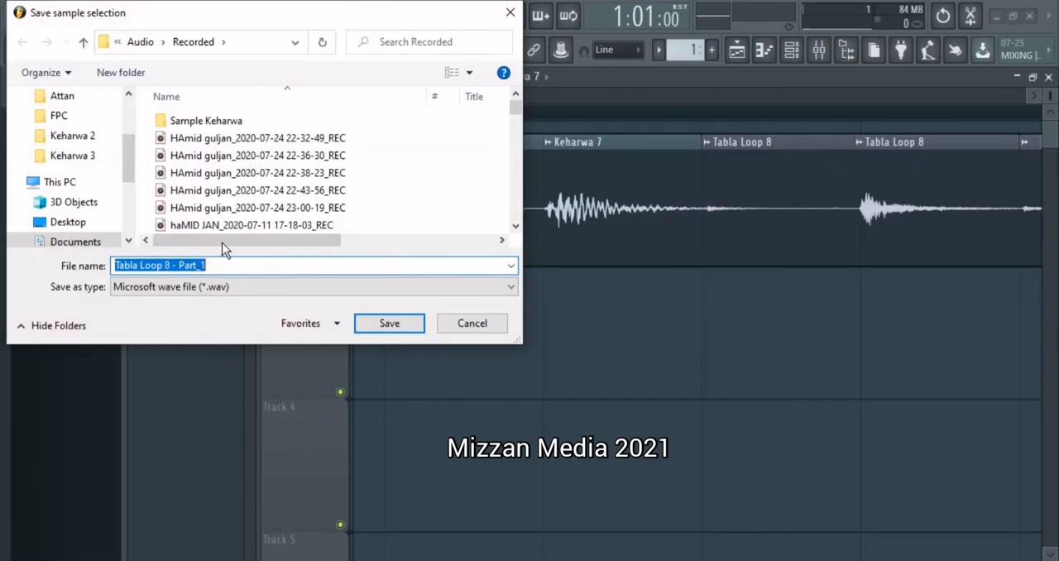
double_click(205, 120)
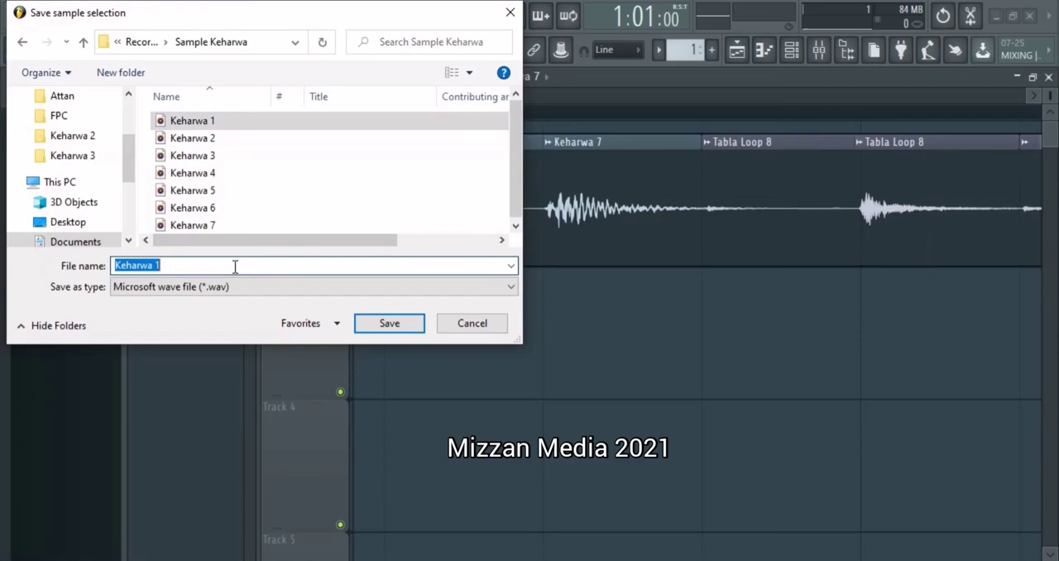
text(Keharwa 8)
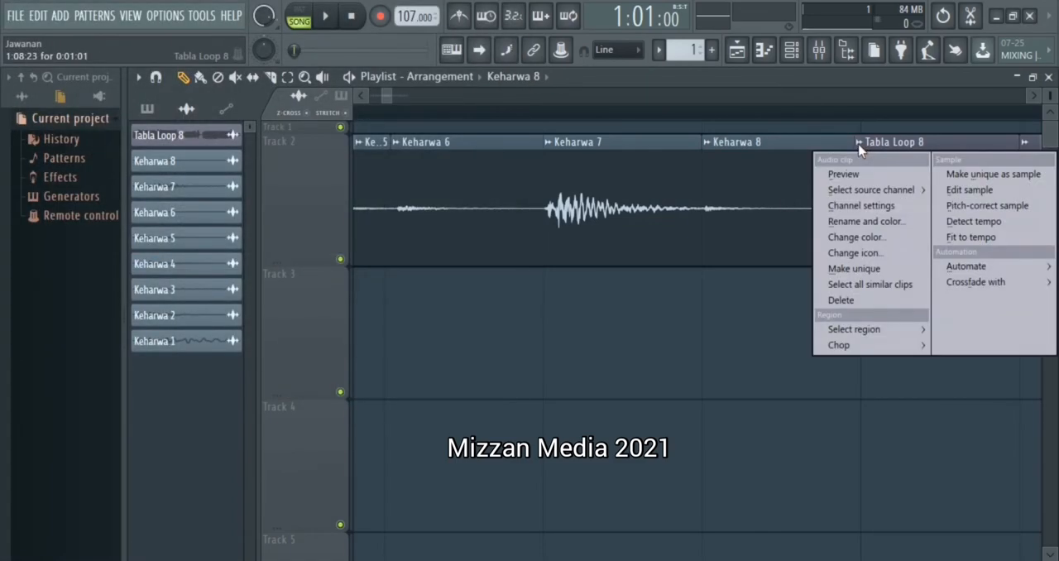
Step: Save the next two slices as samples 'Keharwa 9' and 'Keharwa 10' in Sample Keharwa
click(986, 174)
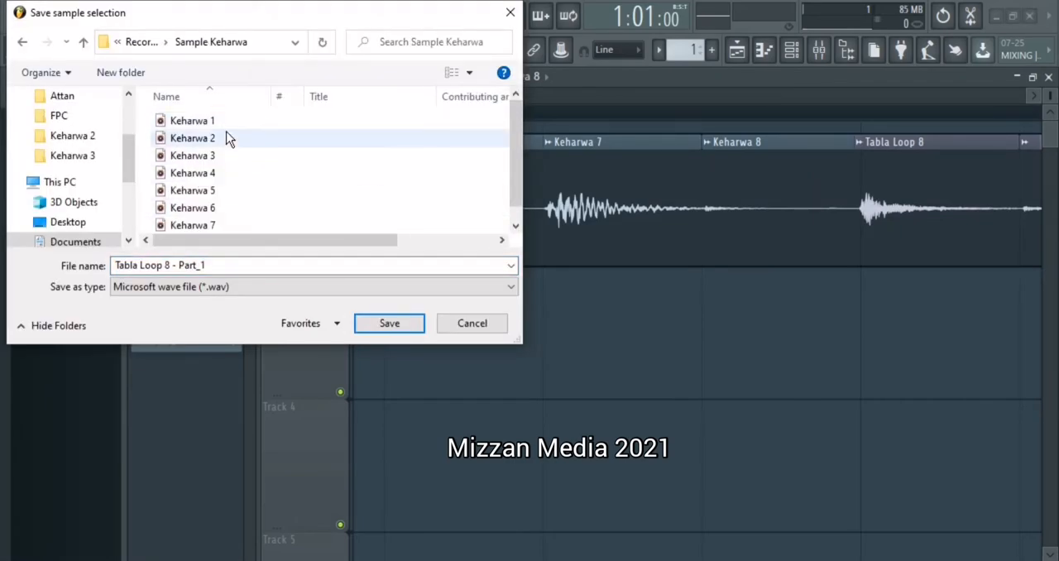
click(192, 223)
text(Keharwa 9)
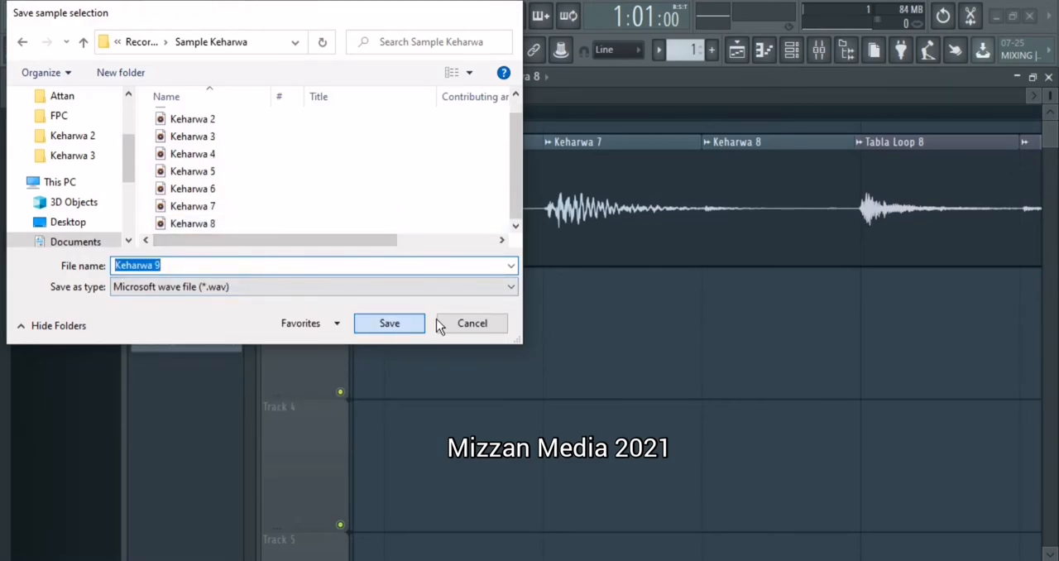
click(389, 323)
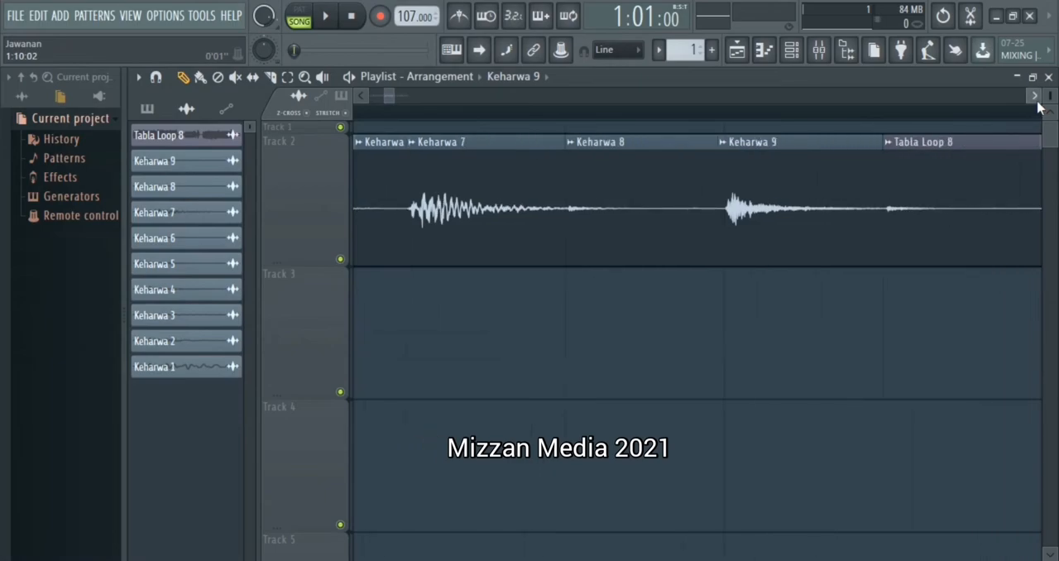
right_click(645, 142)
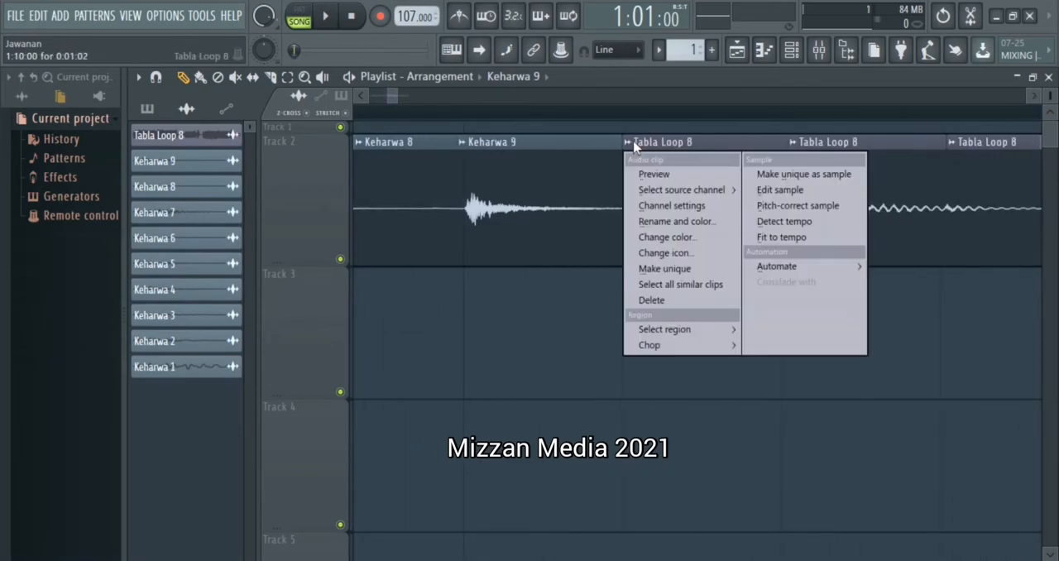
click(794, 174)
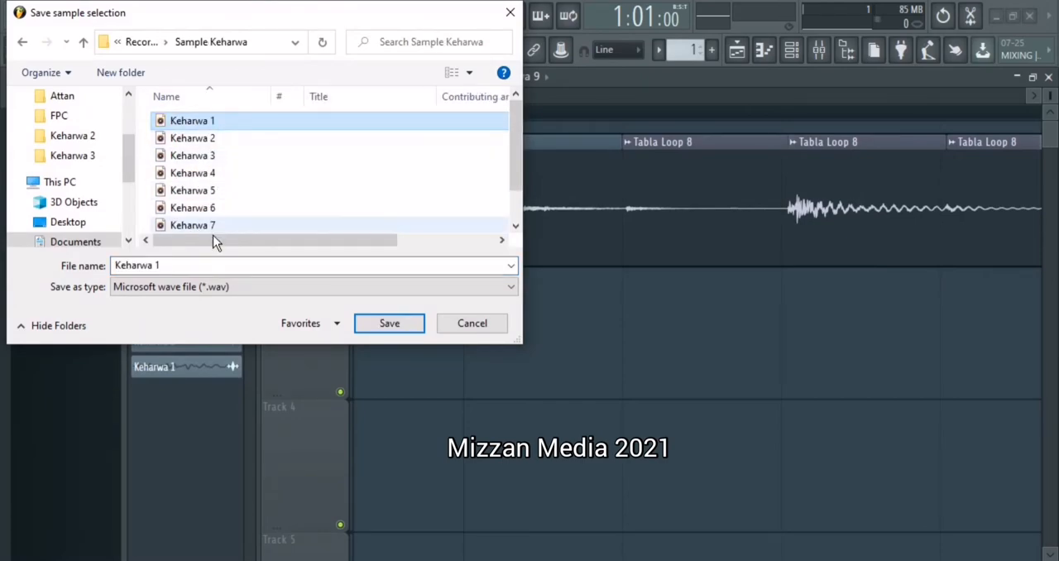
click(234, 264)
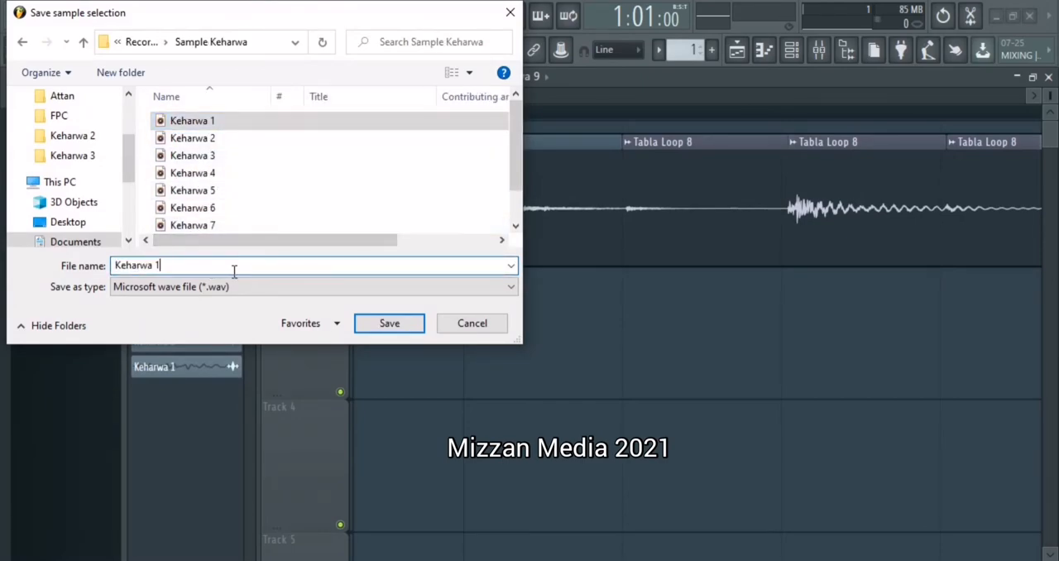
click(389, 323)
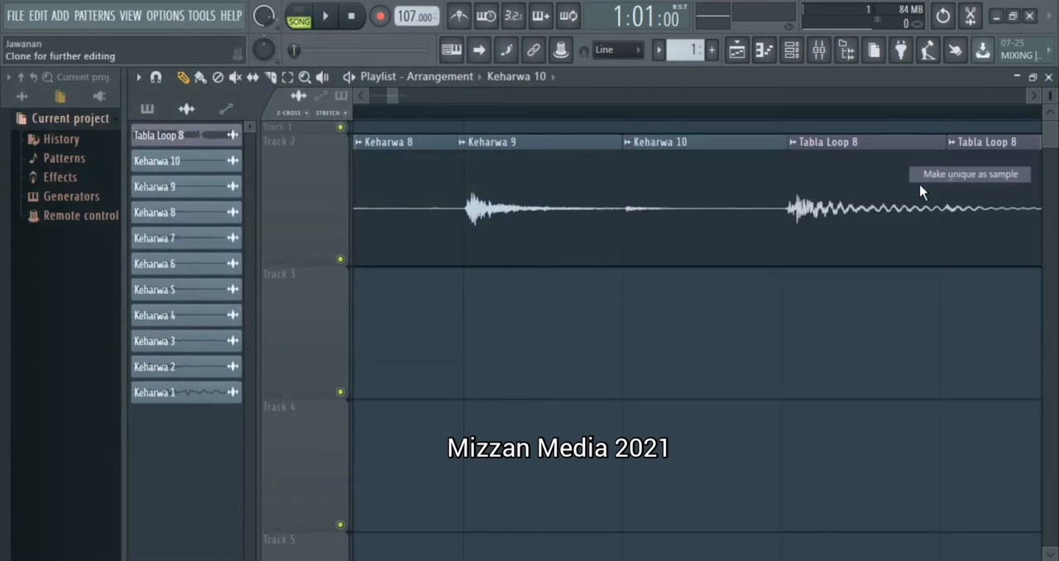
Step: Save the following slices as samples 'Keharwa 11' and 'Keharwa 12' in Sample Keharwa
click(969, 174)
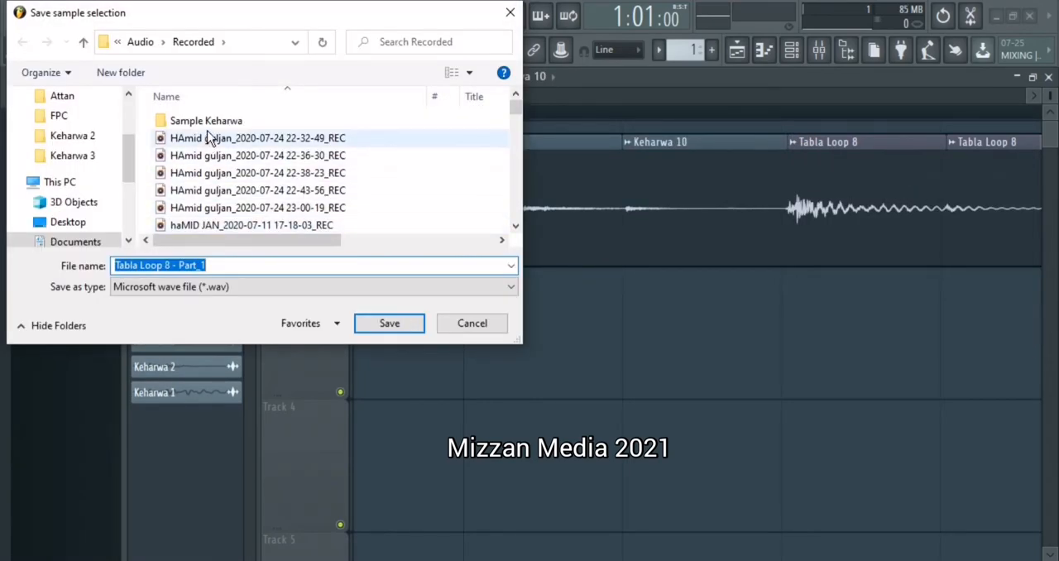
double_click(205, 120)
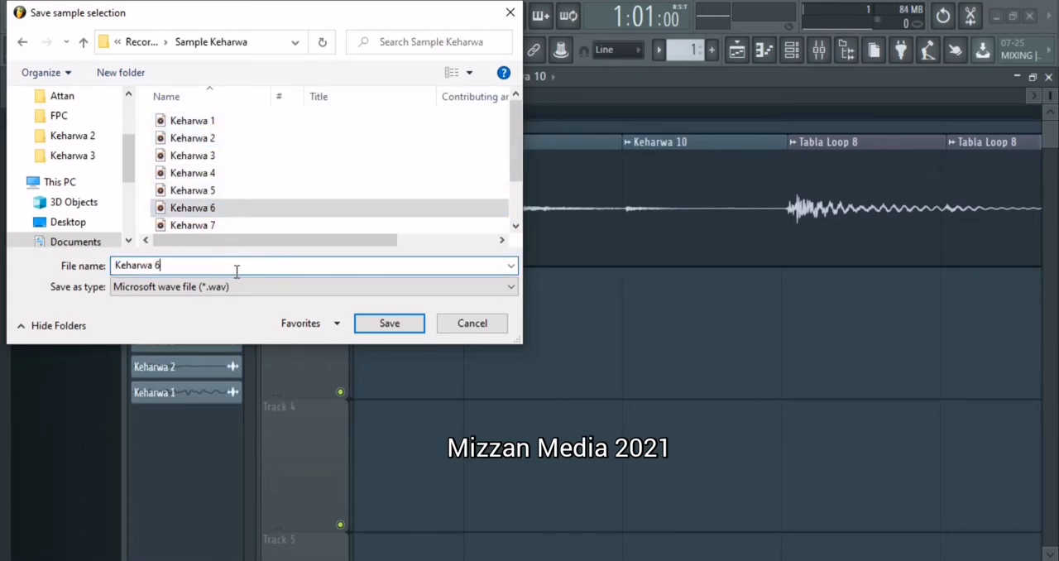
click(389, 323)
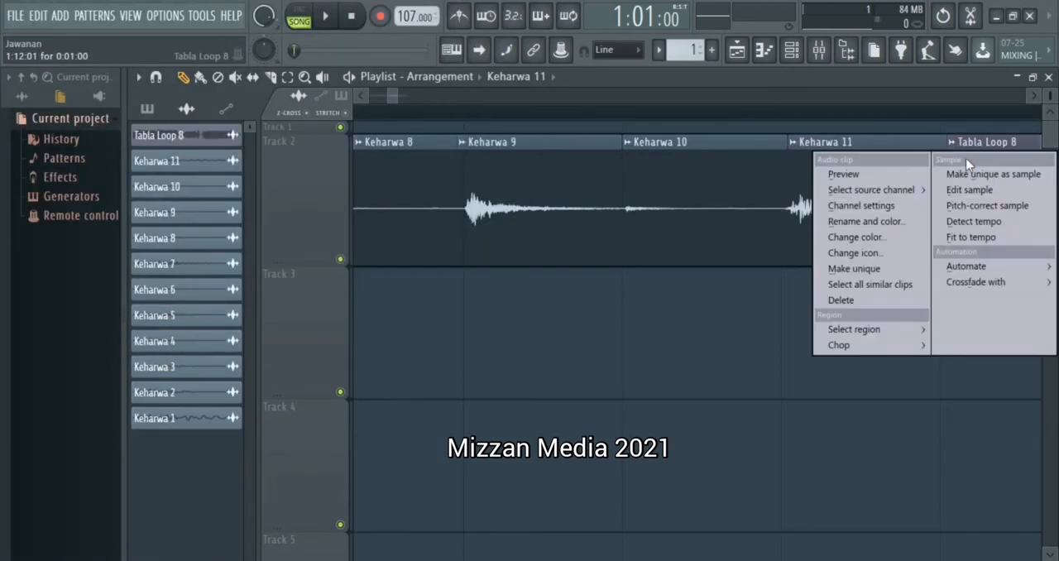
click(991, 174)
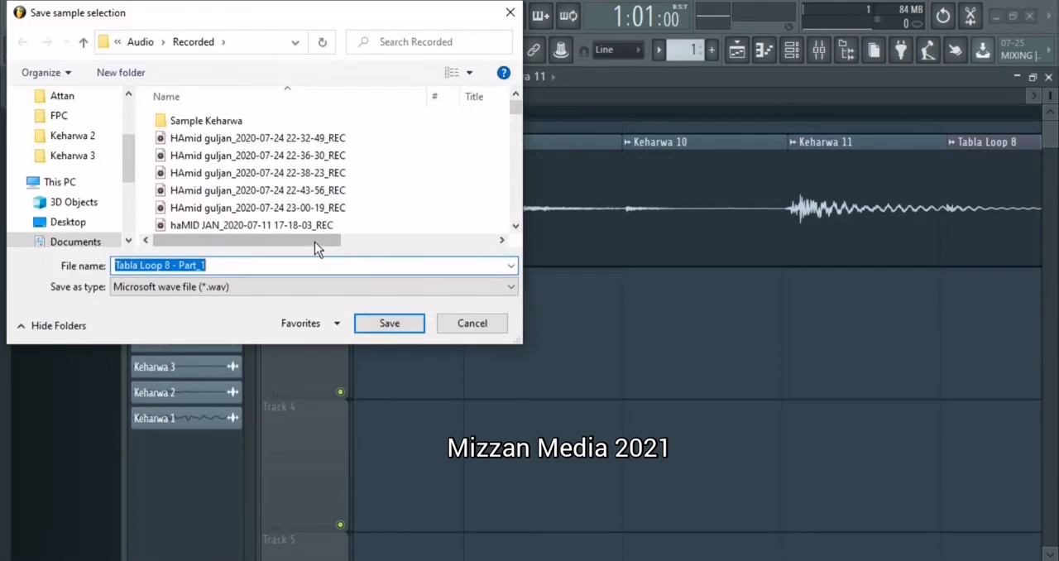
double_click(205, 120)
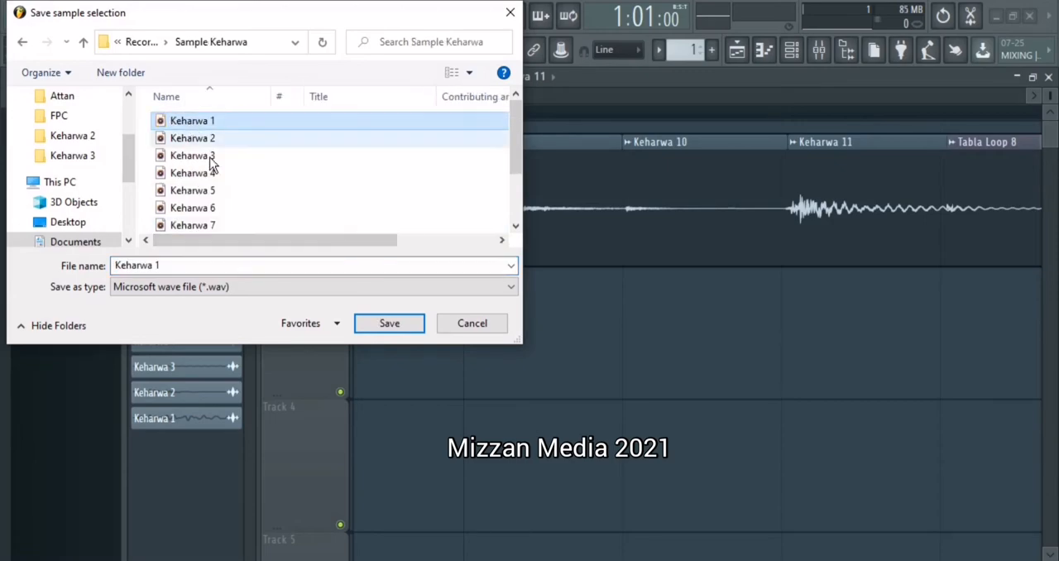
click(248, 264)
text(2)
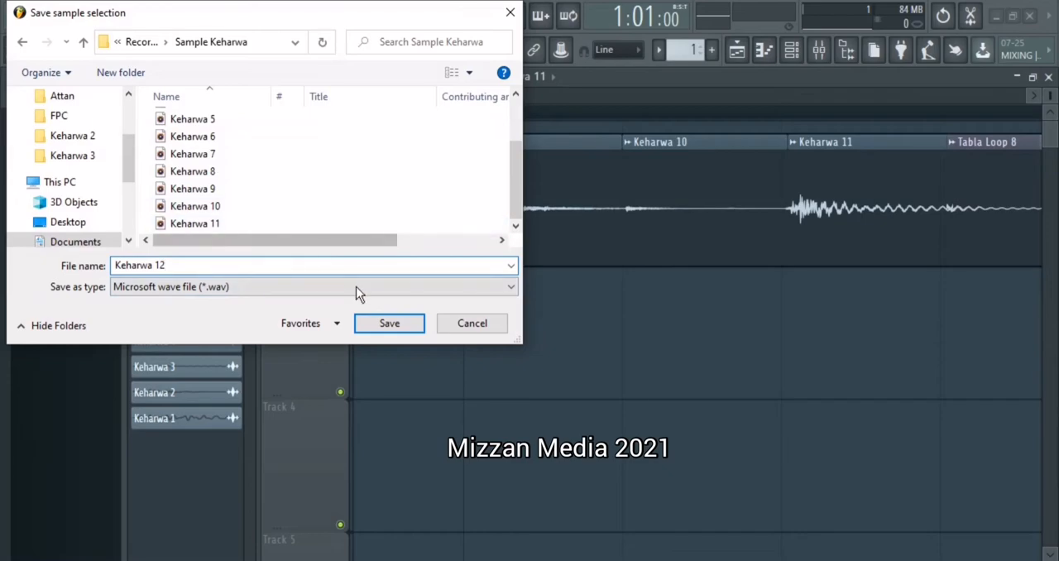
click(389, 322)
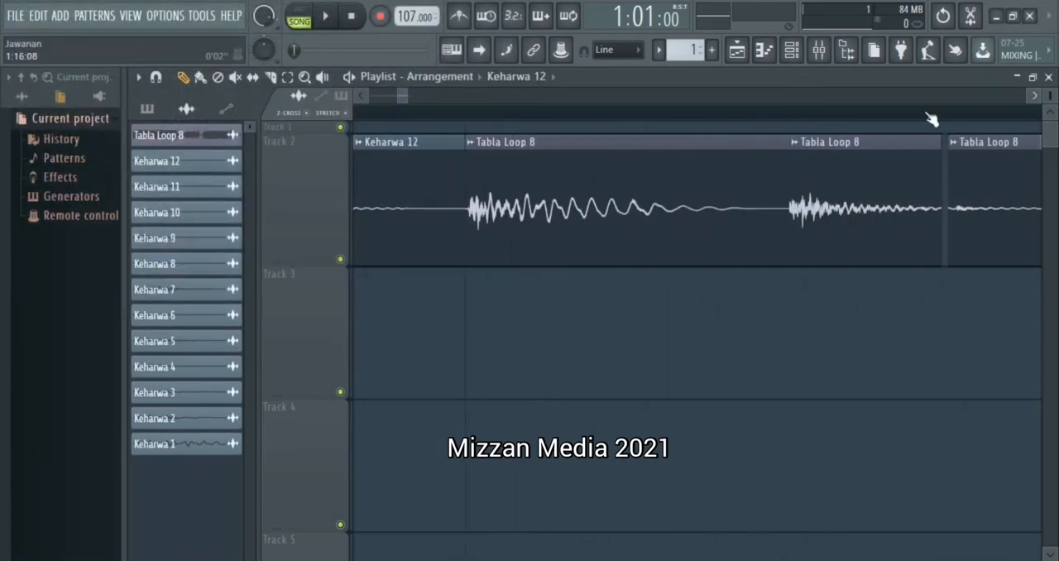
Step: Save the next two slices as samples 'Keharwa 13' and 'Keharwa 14' in Sample Keharwa
right_click(504, 142)
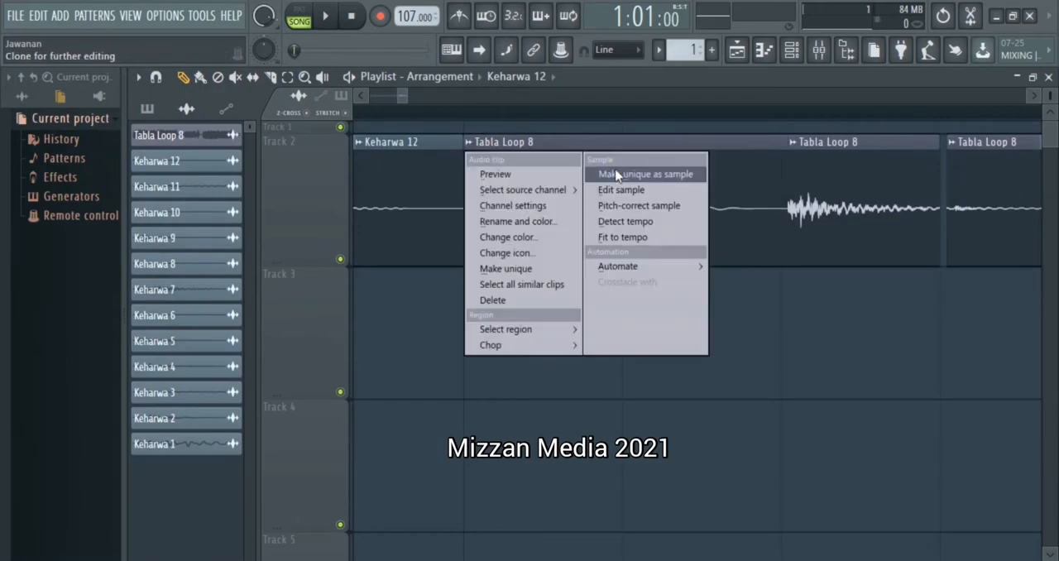
click(644, 174)
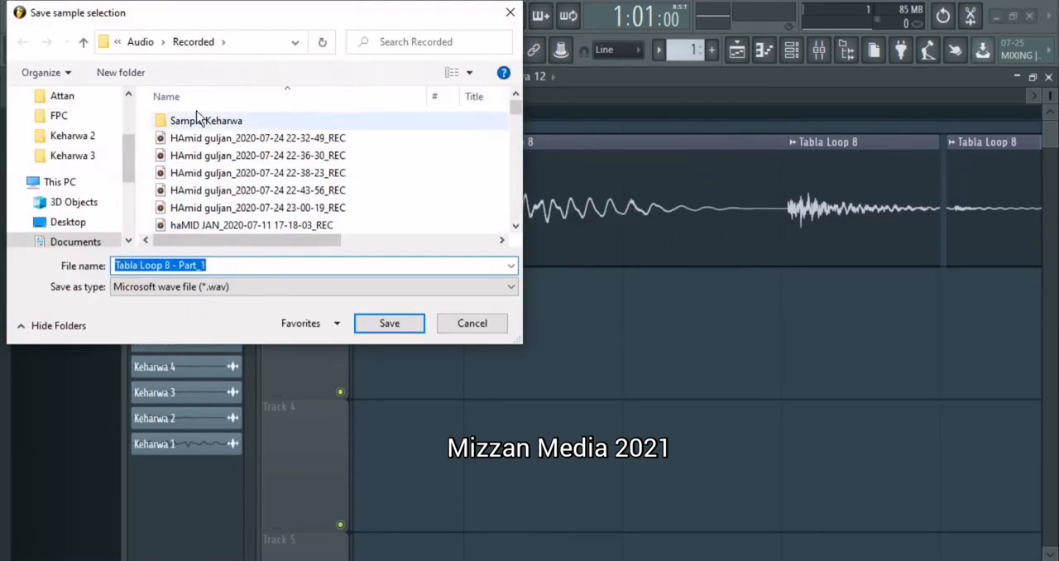
double_click(205, 120)
text(Keharwa 13)
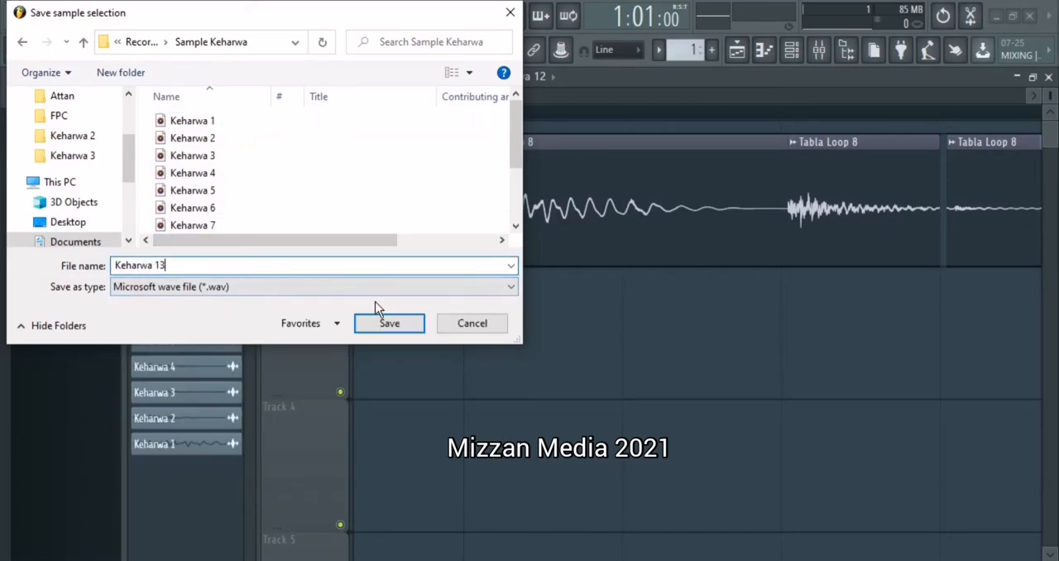
click(389, 322)
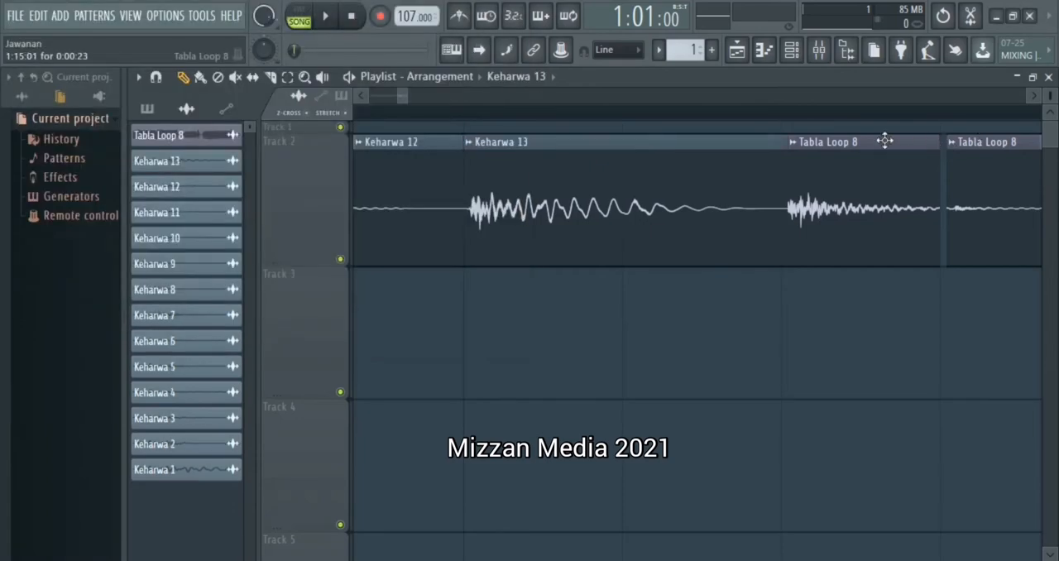
right_click(886, 142)
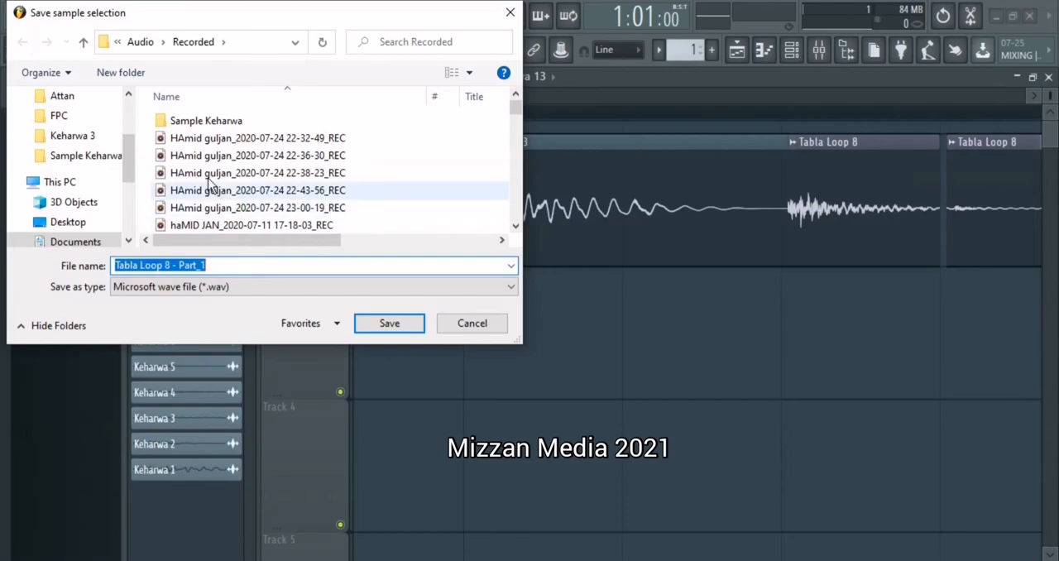
double_click(206, 120)
text(Keharwa 14)
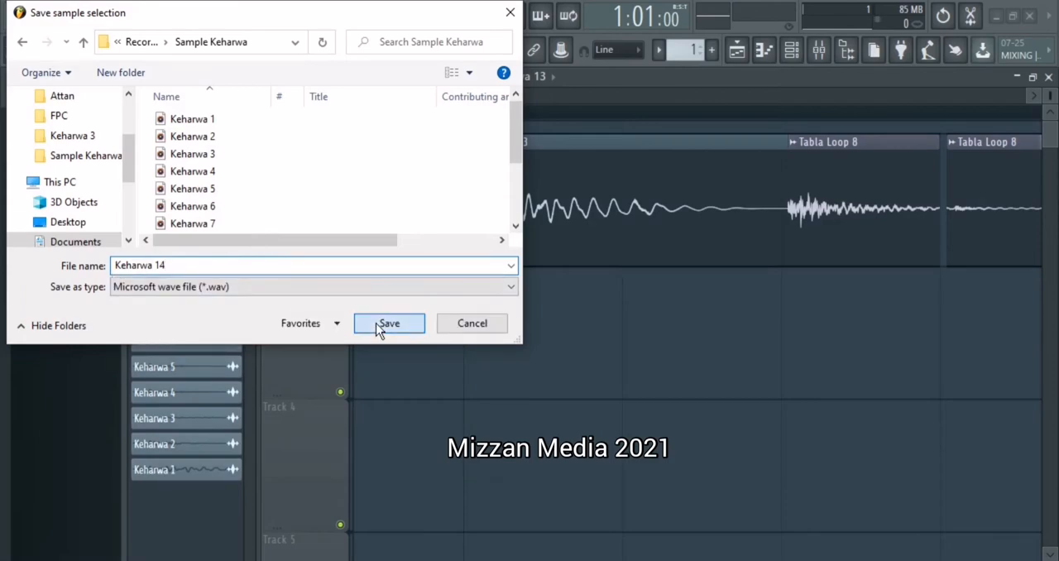
click(389, 323)
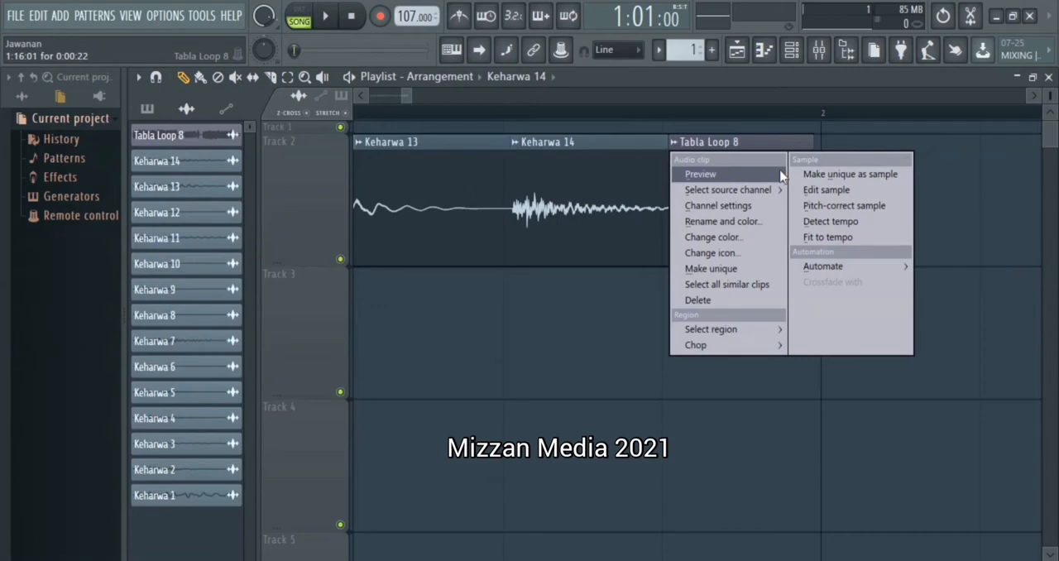
Step: Make the last slice unique, confirming Yes, and save it as 'Keharwa 15'
click(710, 268)
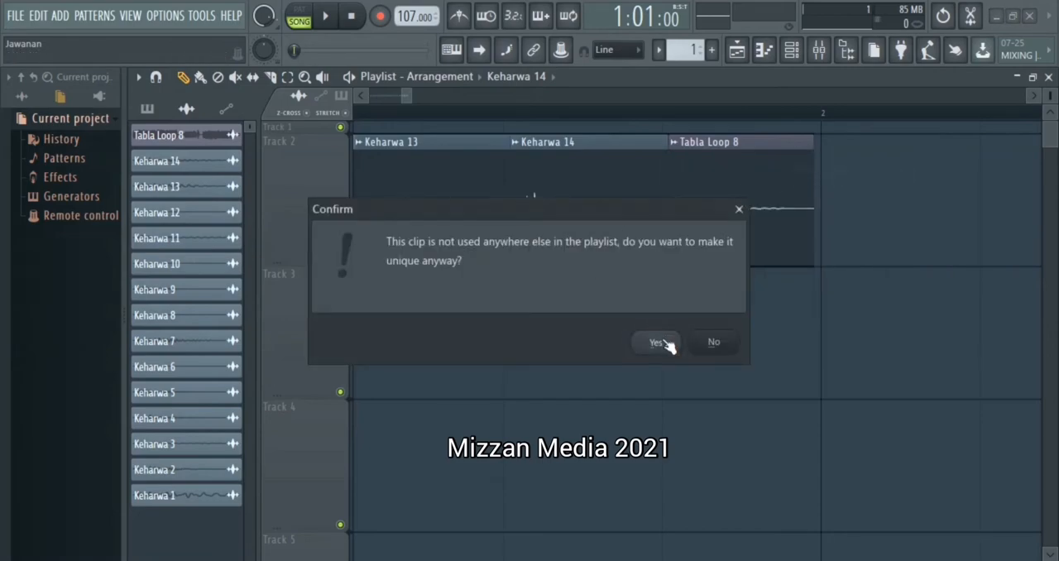
click(655, 342)
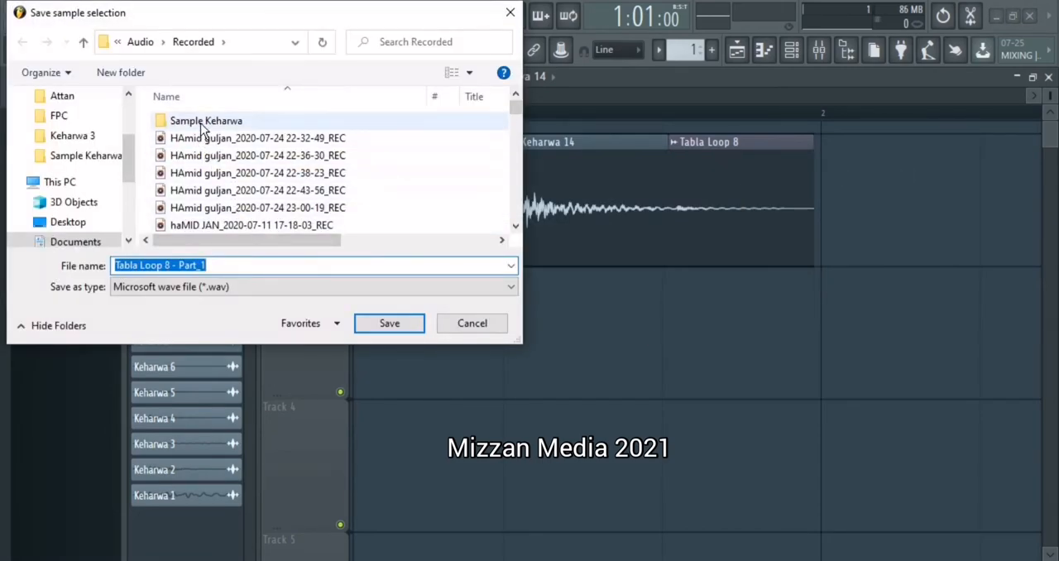
double_click(205, 121)
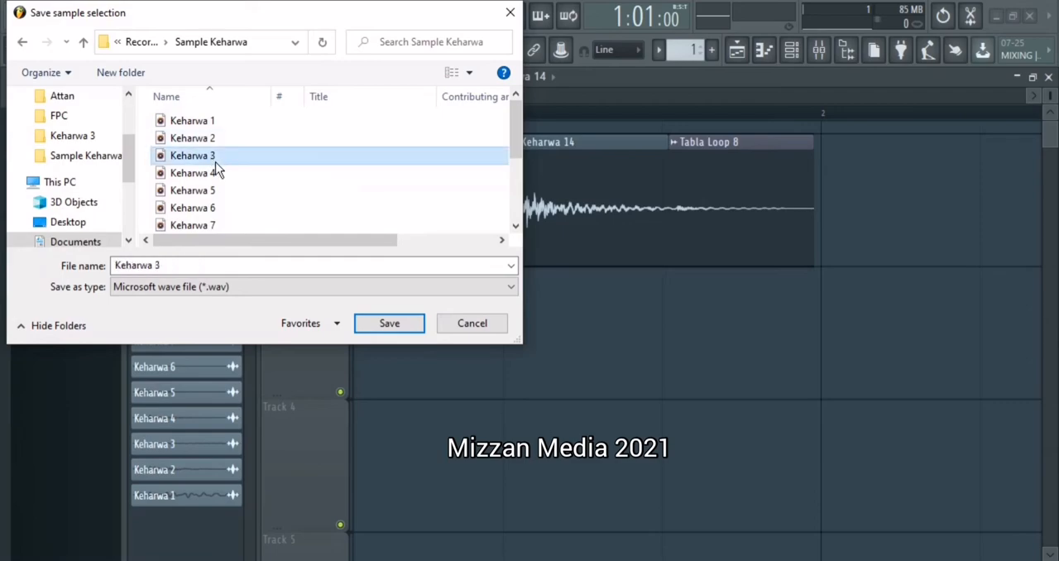
click(246, 265)
text(15)
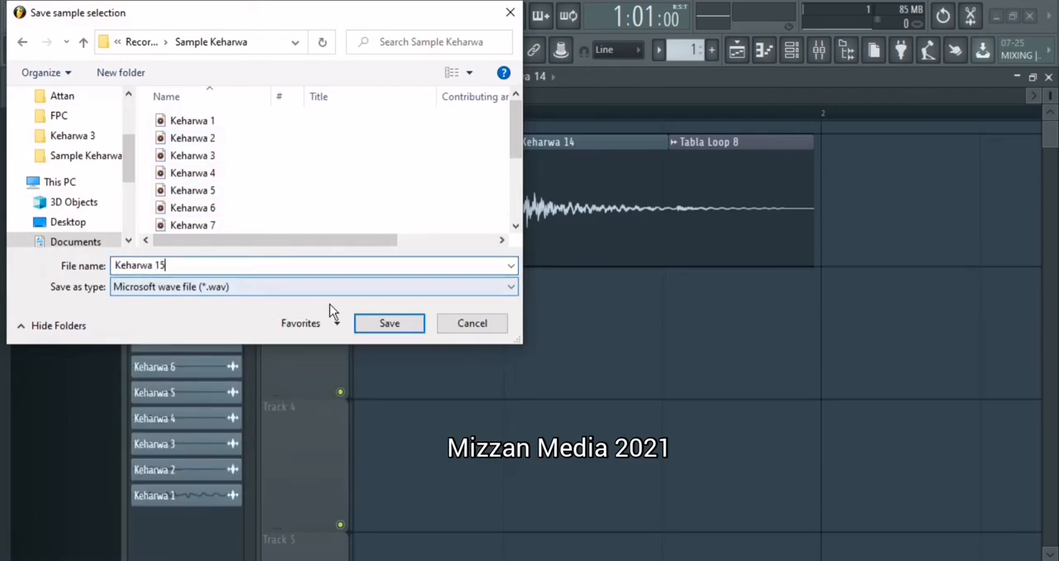
click(388, 323)
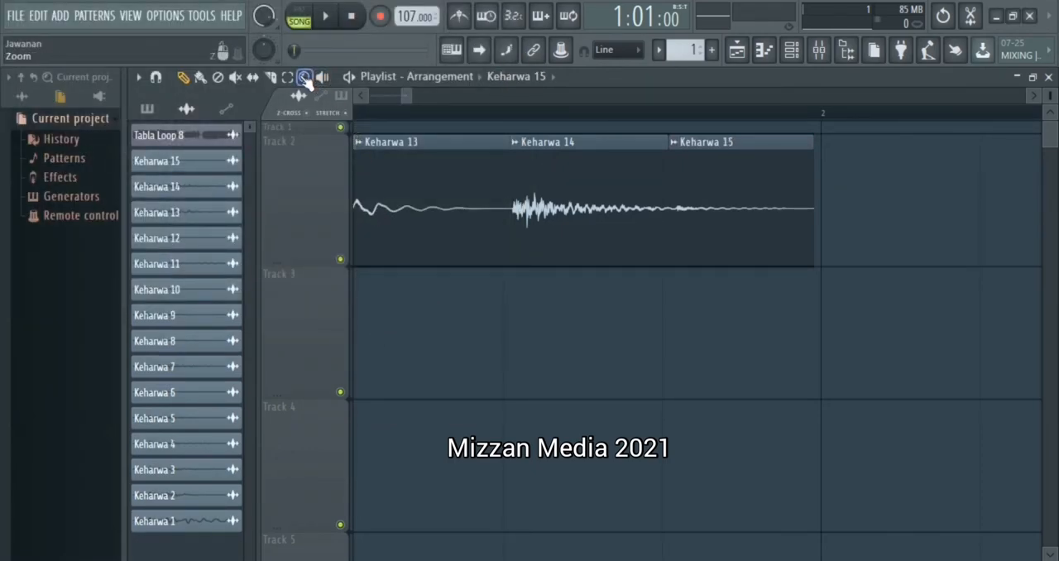
Step: Fit the playlist to view, insert an FPC into the channel rack, and load its Empty preset
click(788, 50)
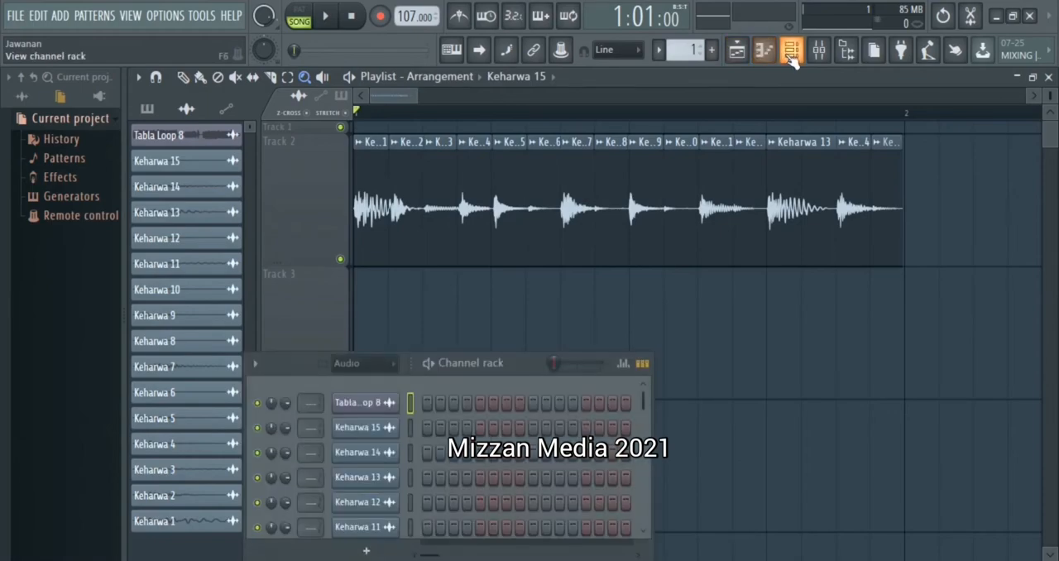
right_click(363, 403)
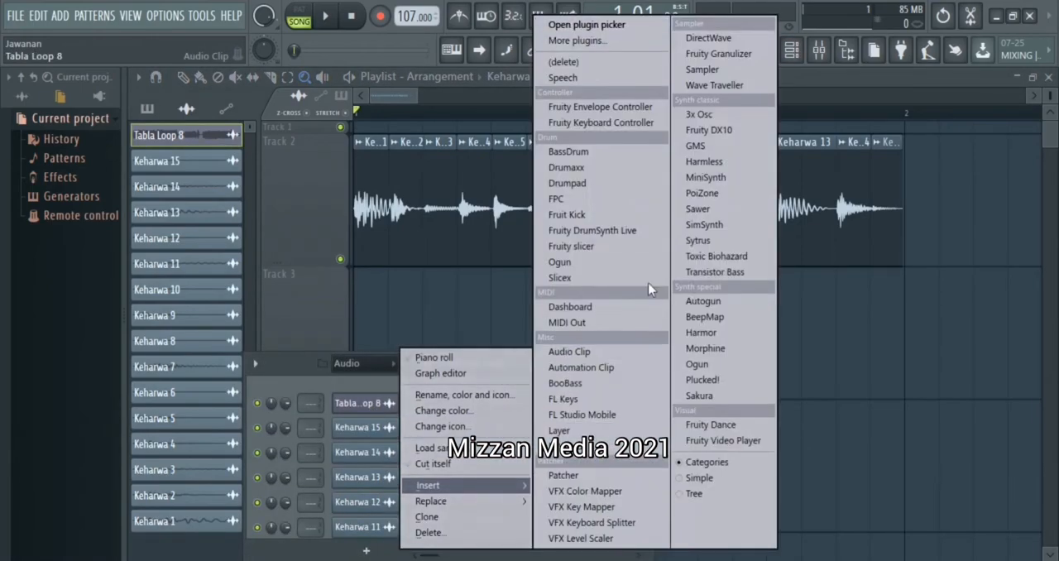
click(556, 199)
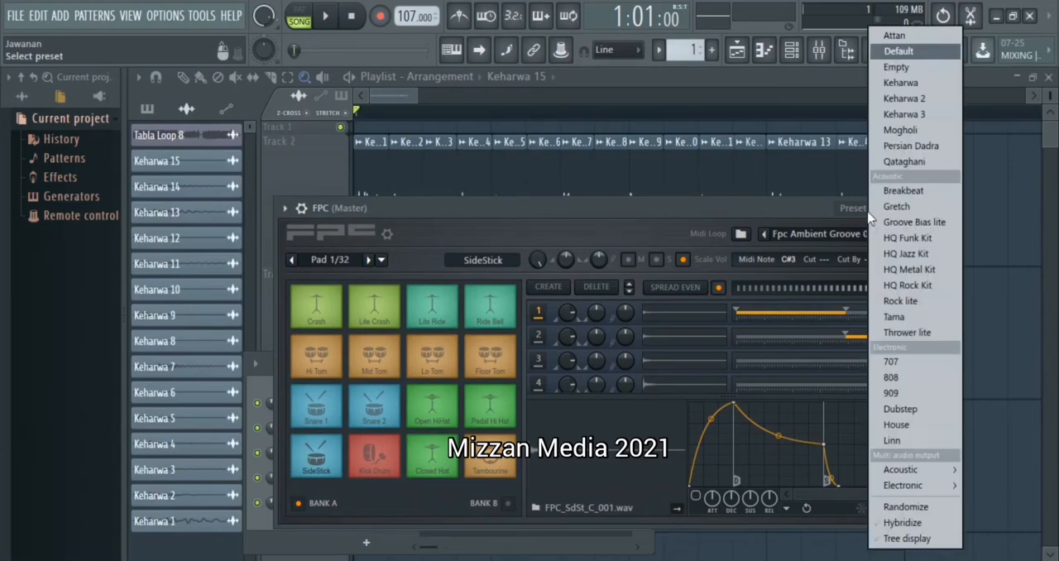
mouse_move(914, 67)
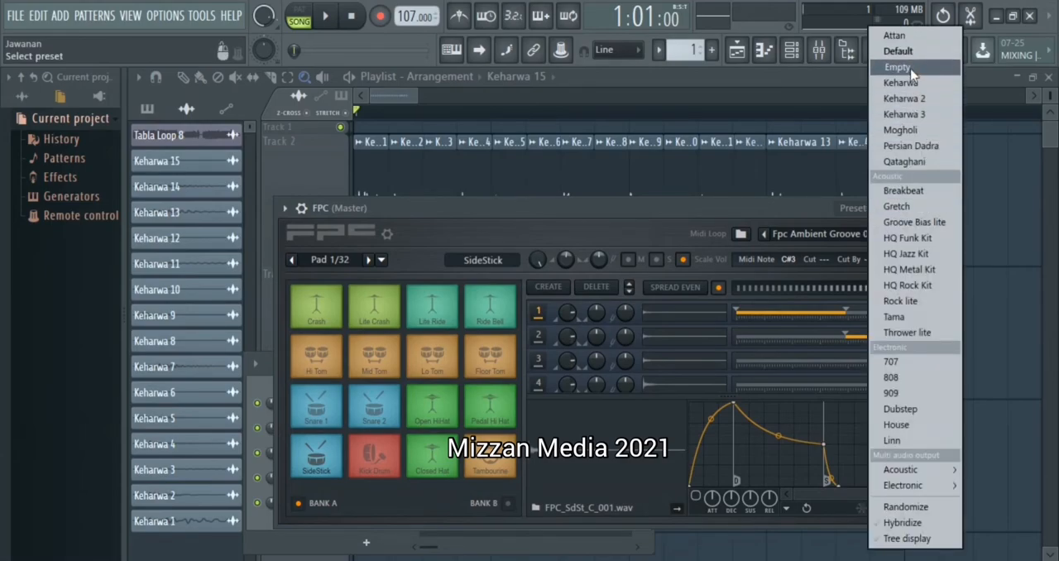
click(898, 67)
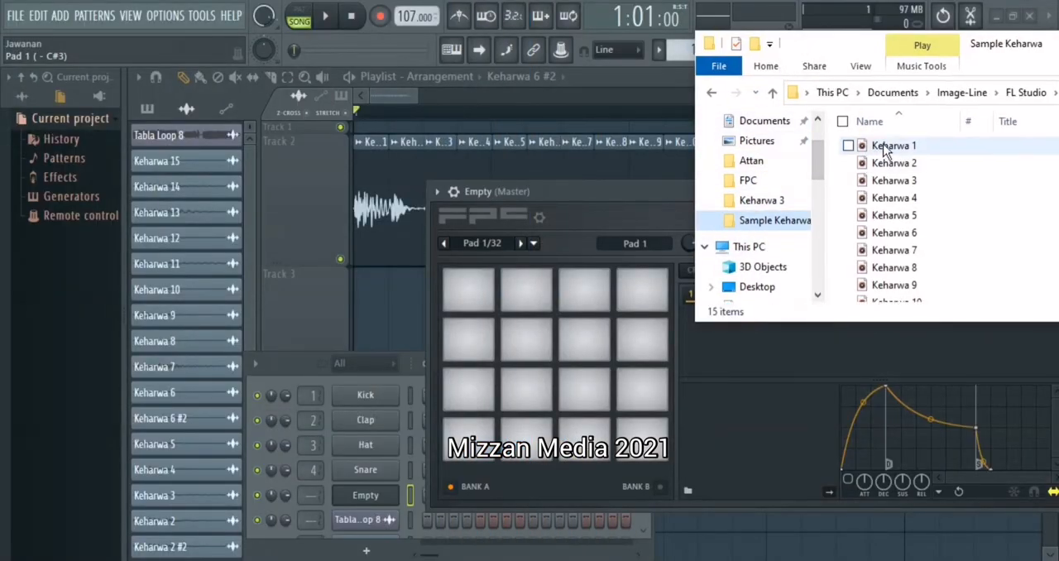
Step: Load Keharwa 1 through 15 onto FPC pads, then audition the Keharwa 5 and 8 pads
click(894, 145)
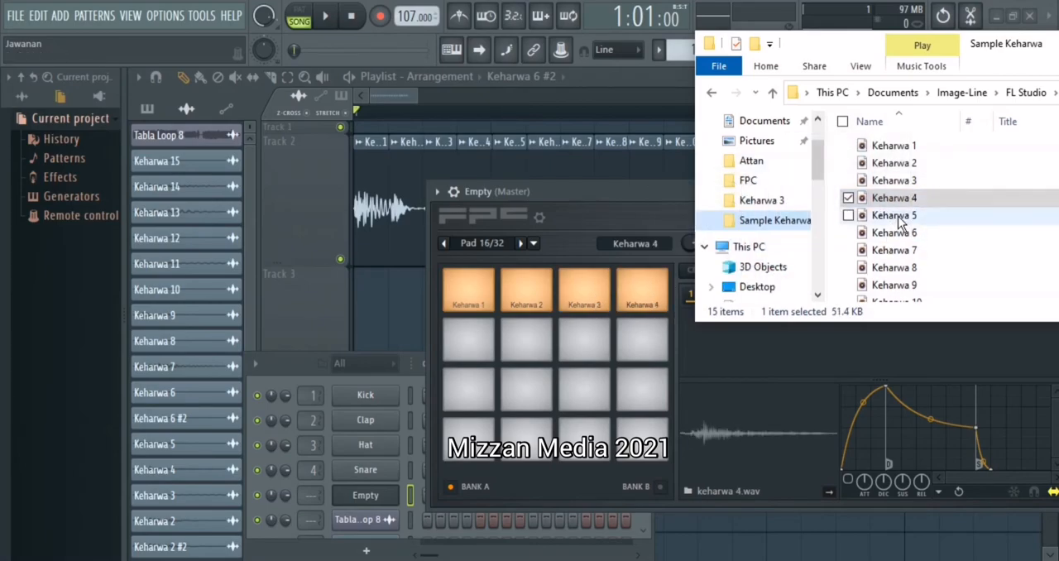
click(894, 215)
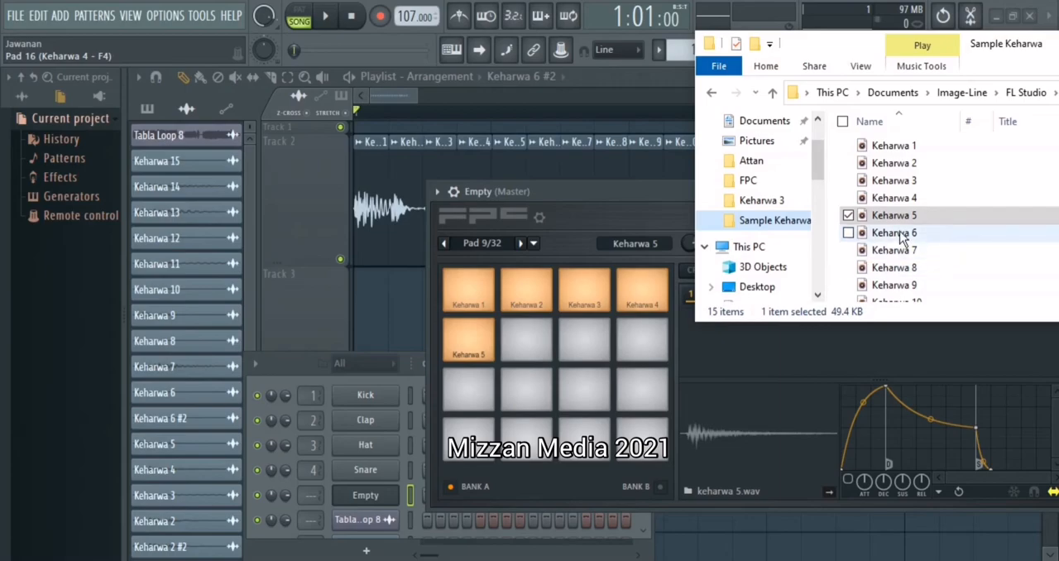
click(894, 232)
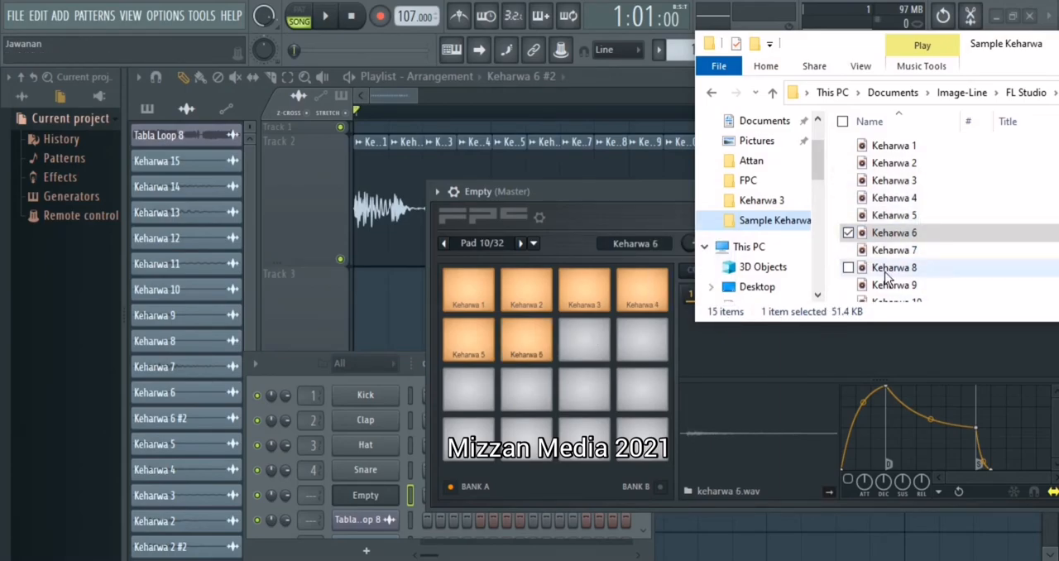
click(893, 250)
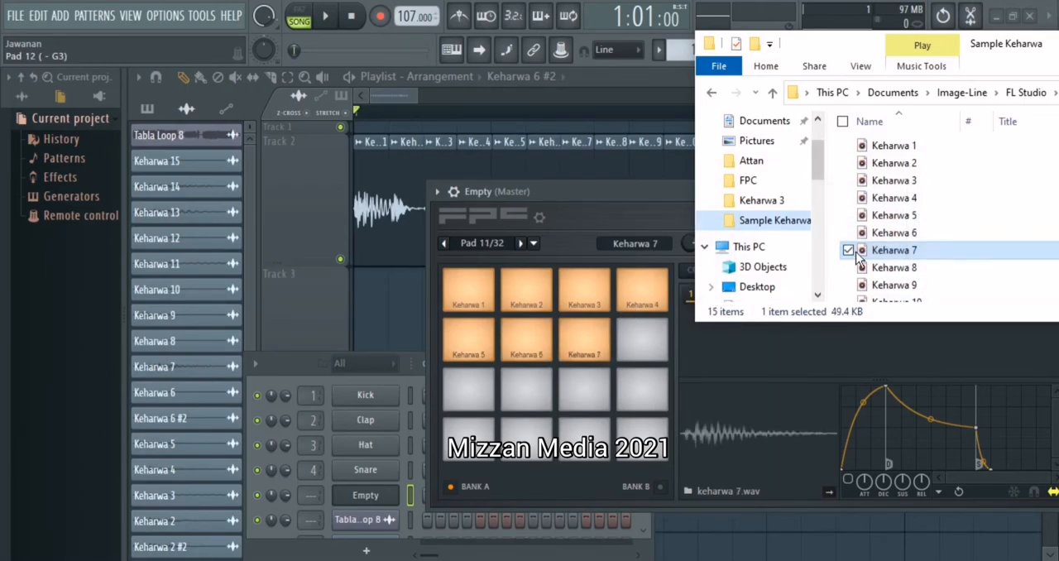
click(894, 267)
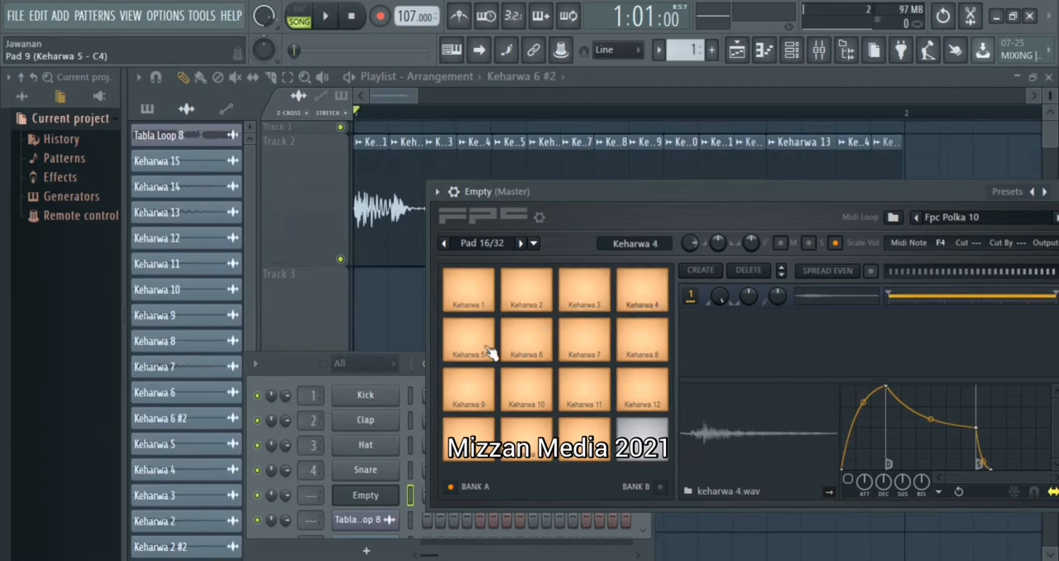
click(641, 340)
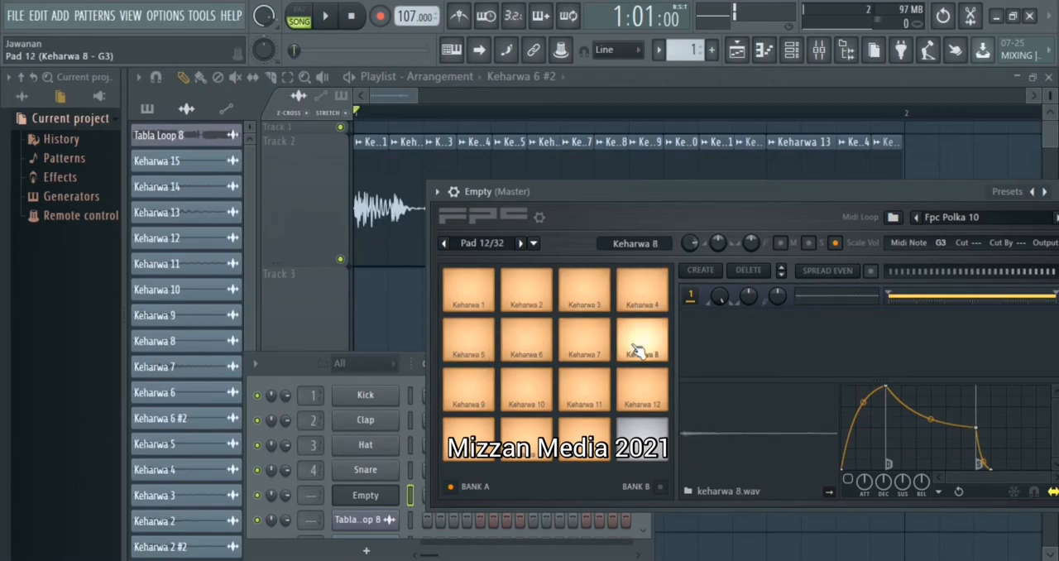
click(583, 391)
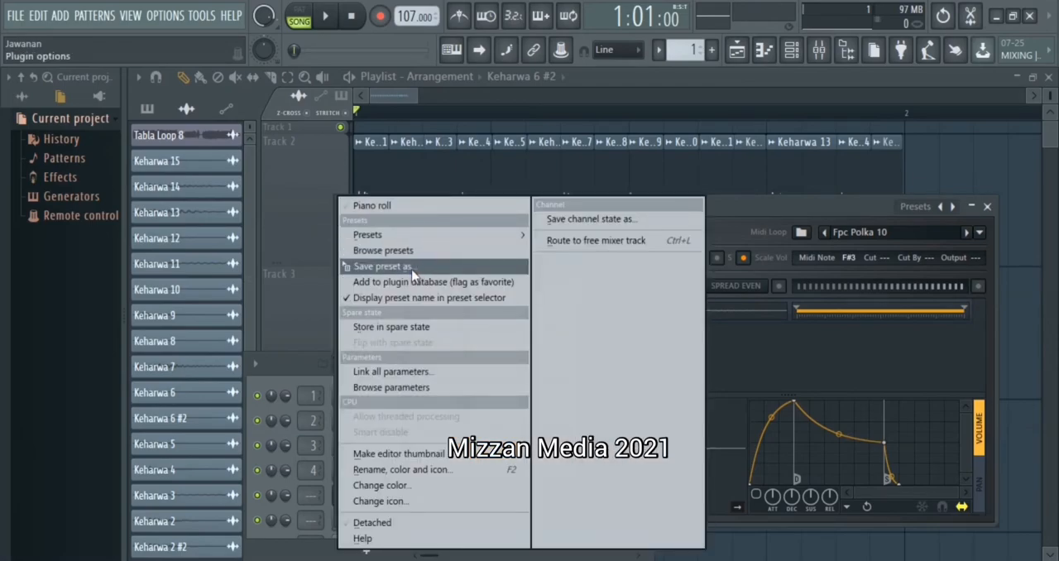
Step: Save the filled FPC tabla kit as a preset named 'Keharwa test'
click(379, 265)
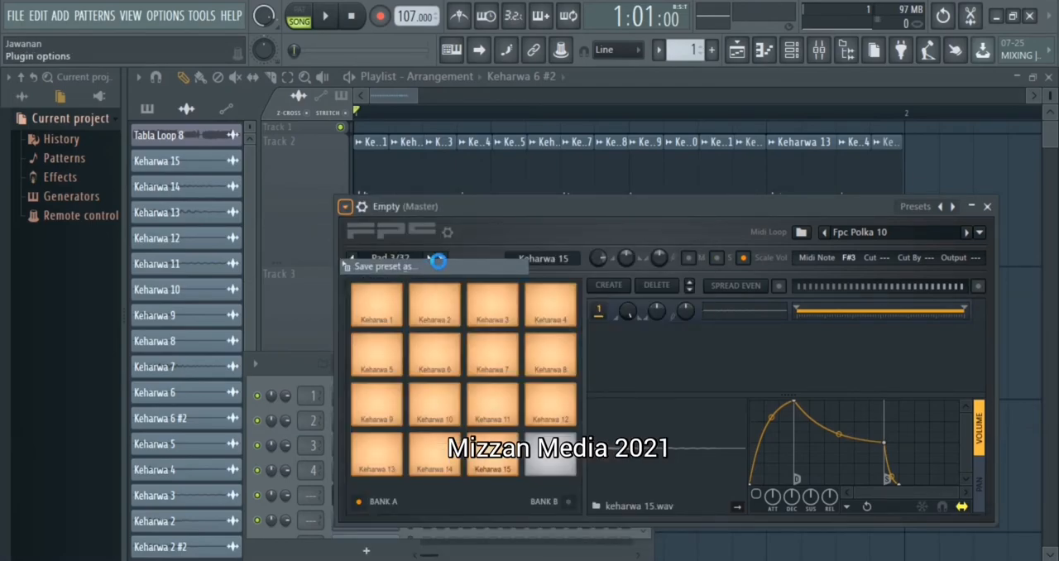
click(384, 267)
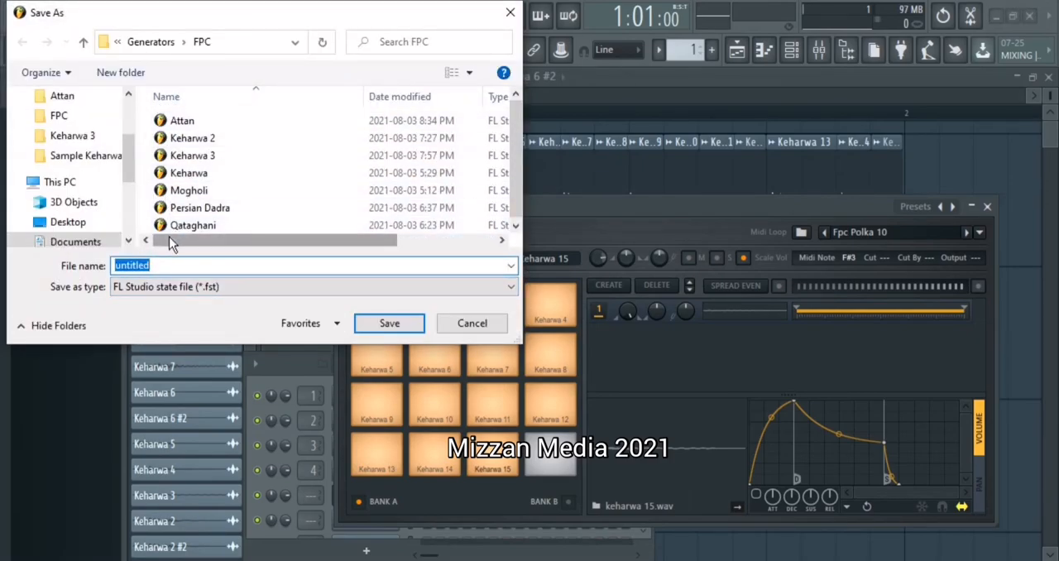
text(Keharwa test)
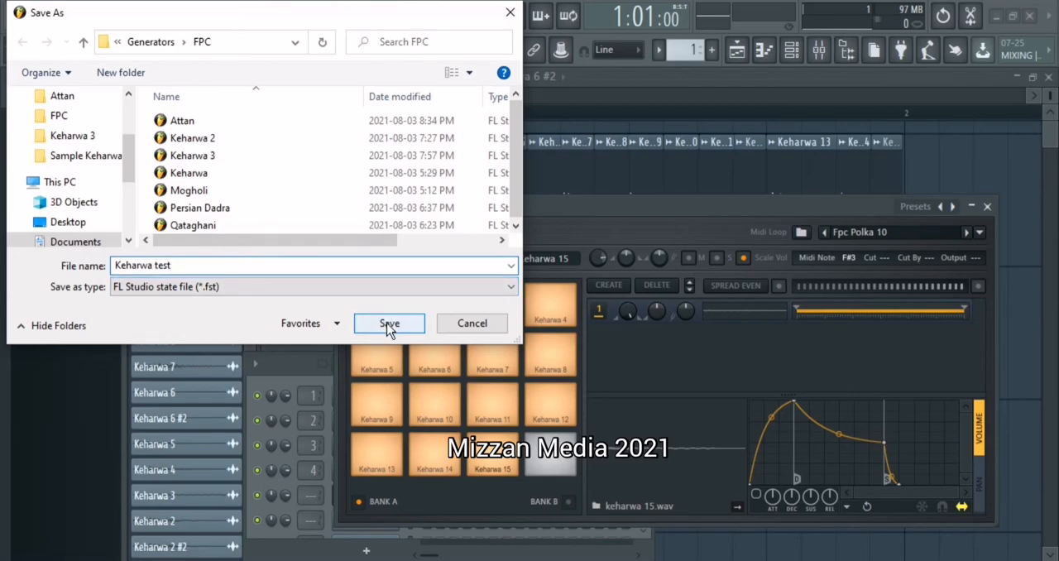
click(389, 323)
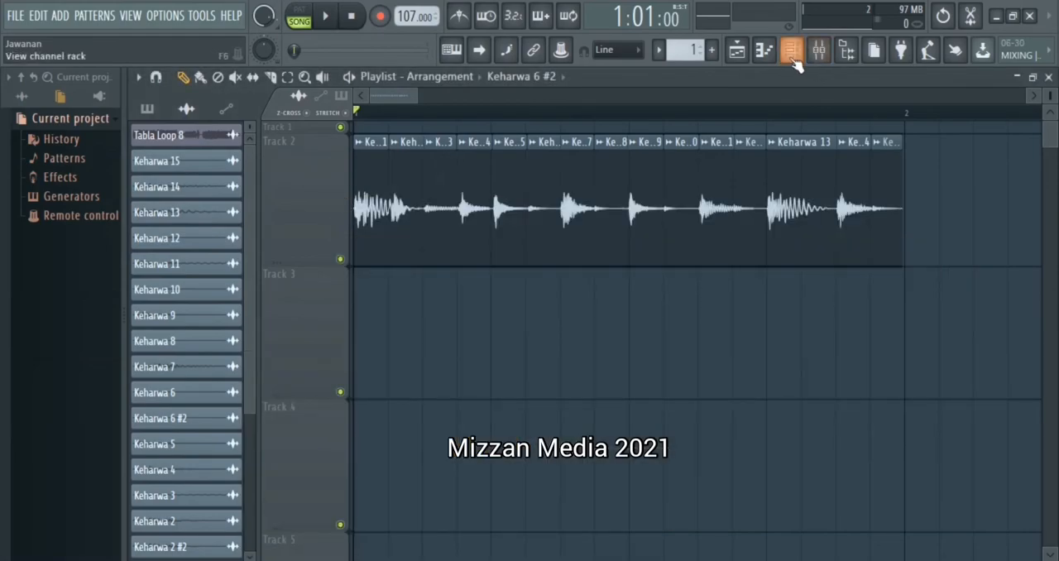
Step: Paint Pattern 1 onto Track 3 and open the FPC channel's piano roll
click(785, 50)
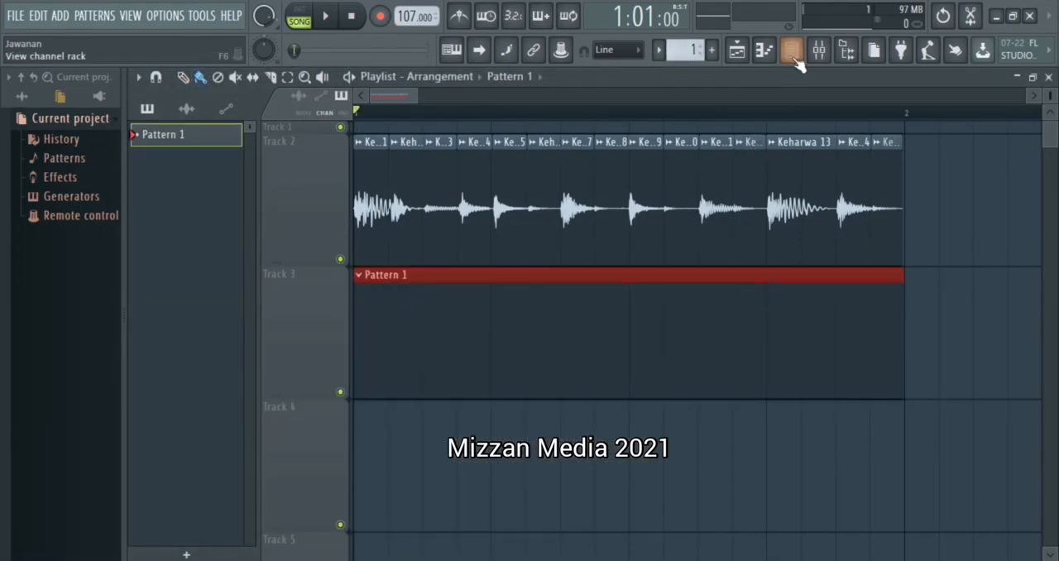
click(761, 50)
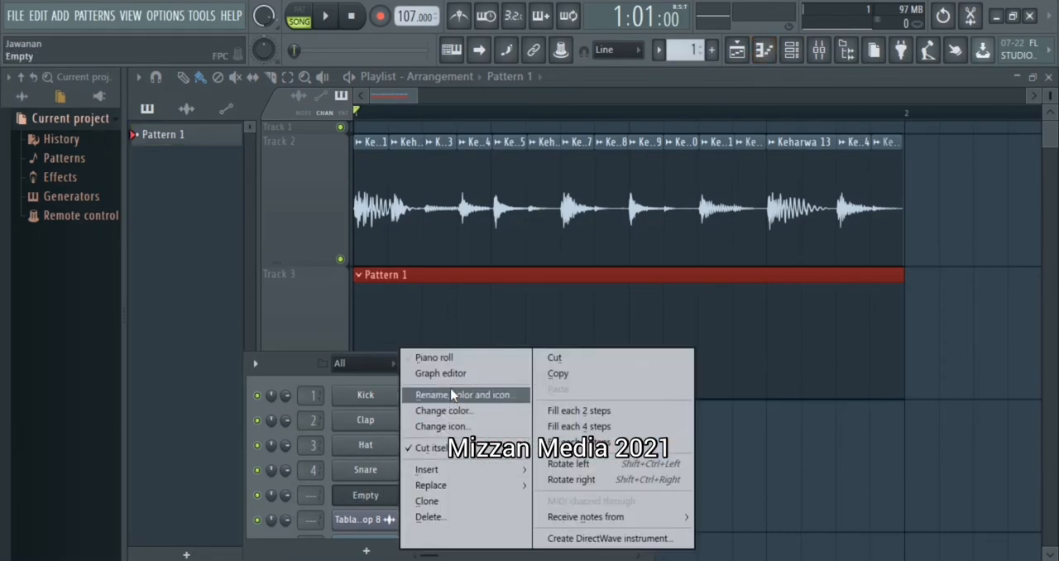
click(434, 357)
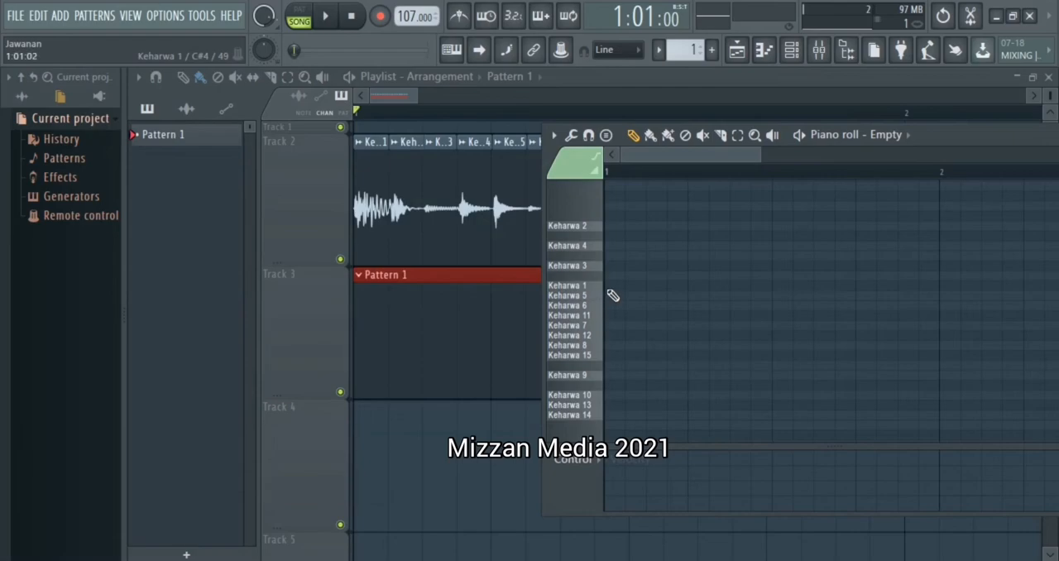
Step: Place a first note on Keharwa 1 and shorten it to one step
click(616, 289)
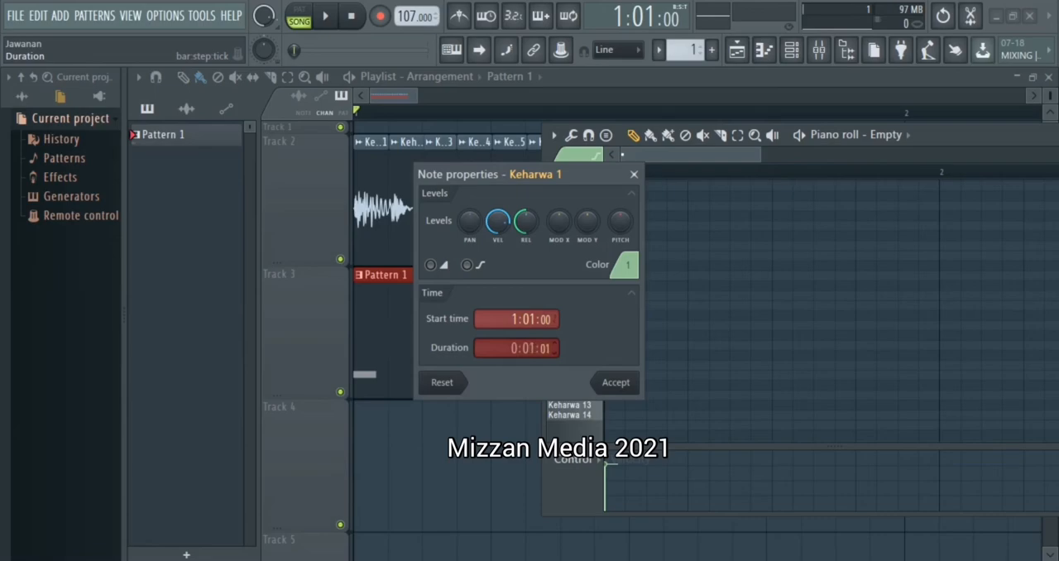
drag(517, 347, 517, 364)
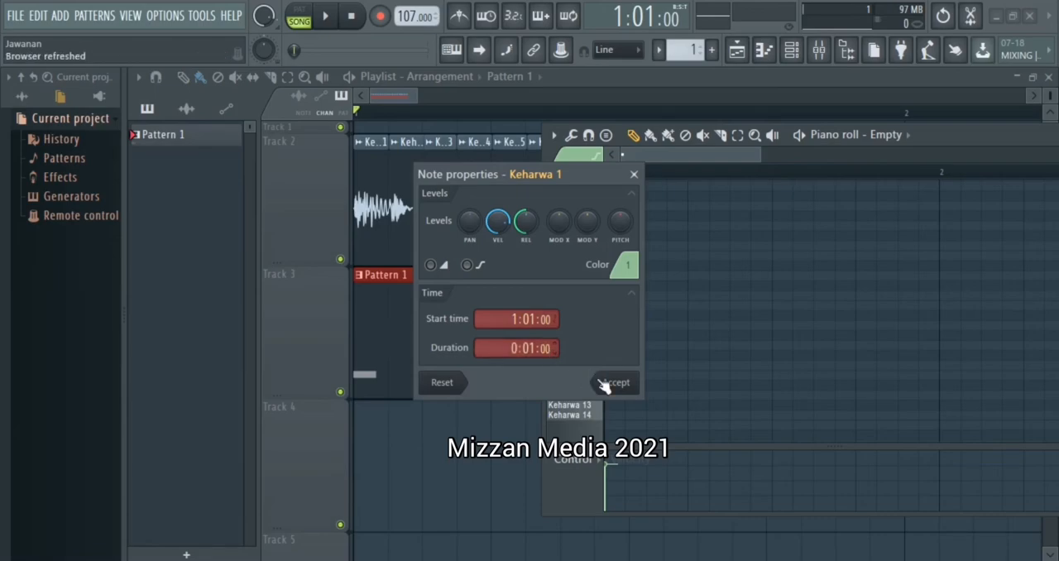
click(615, 383)
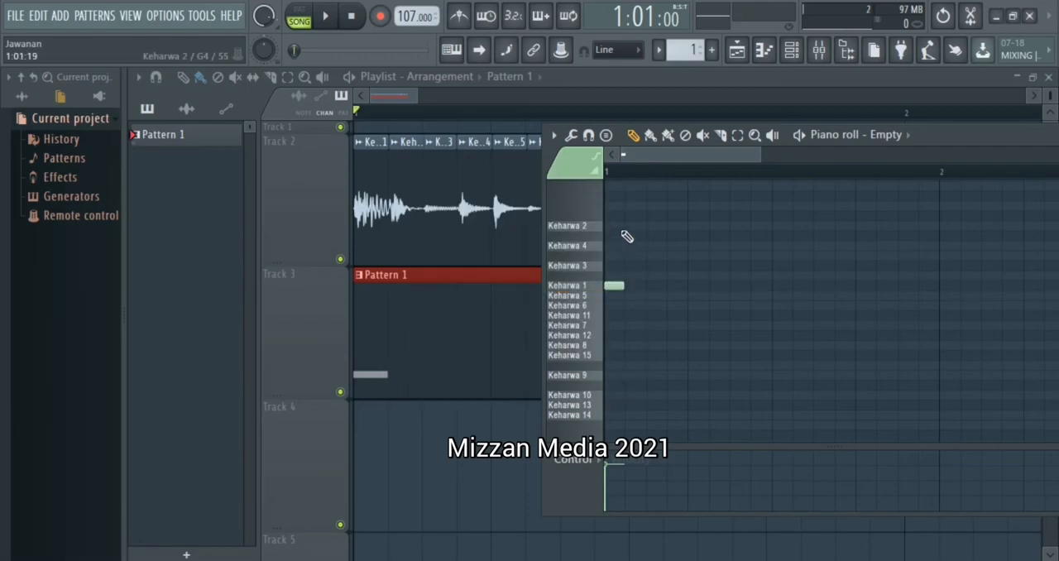
Step: Add one-step hits on Keharwa 2, 5, 8 and 9 on following steps
click(633, 225)
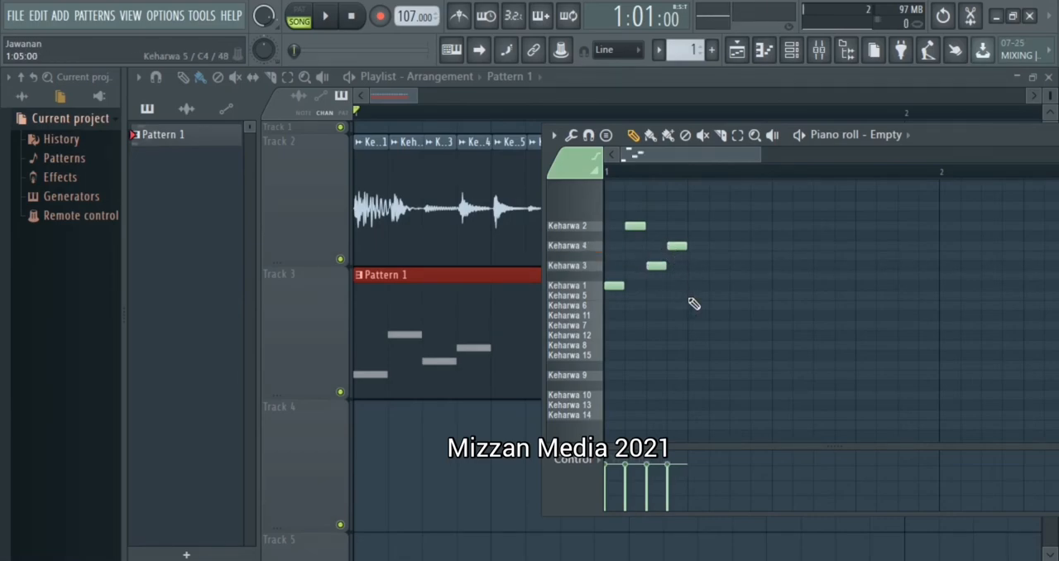
click(695, 296)
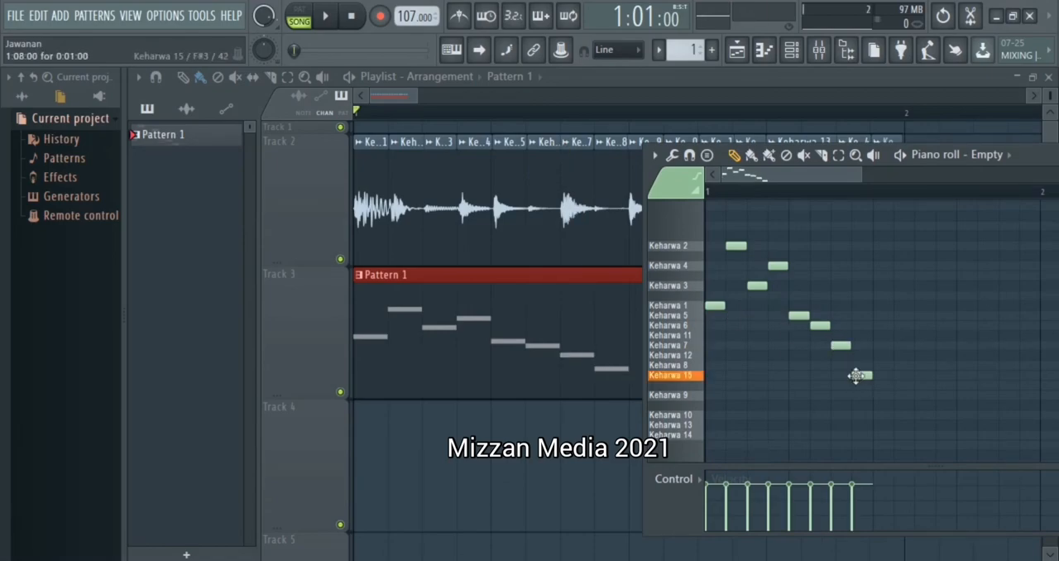
click(860, 374)
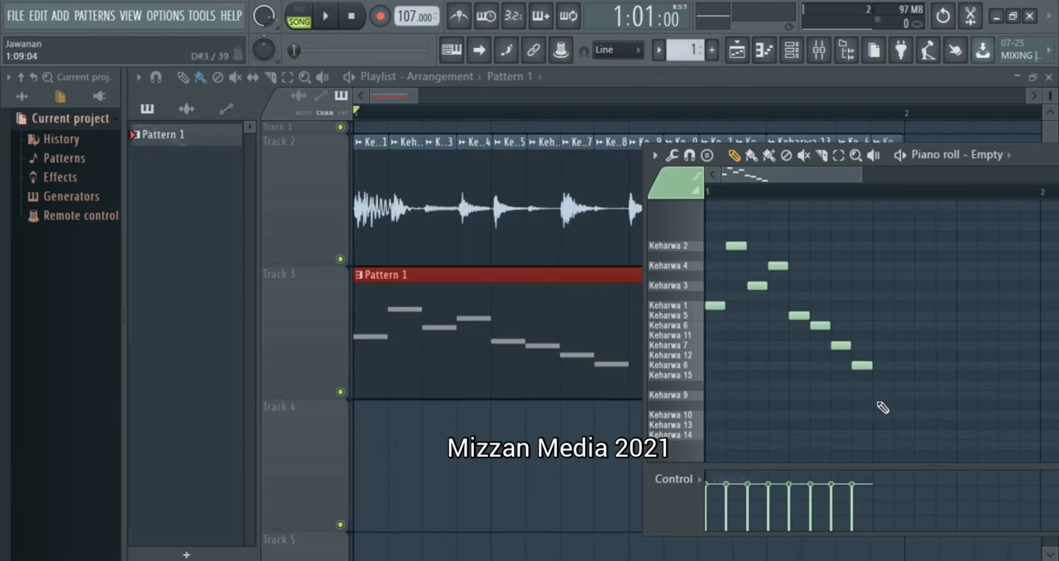
click(881, 395)
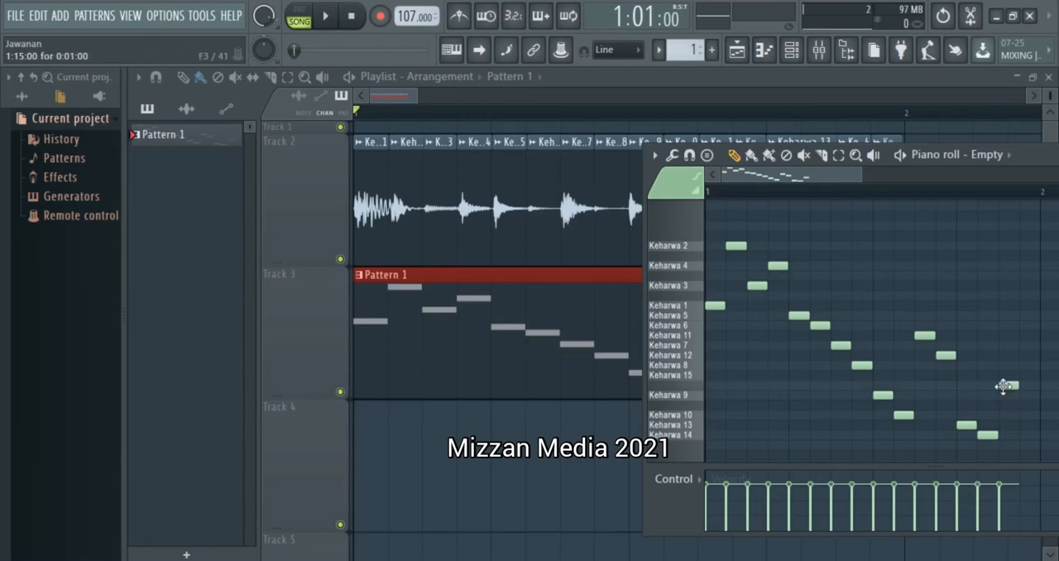
mouse_move(998, 377)
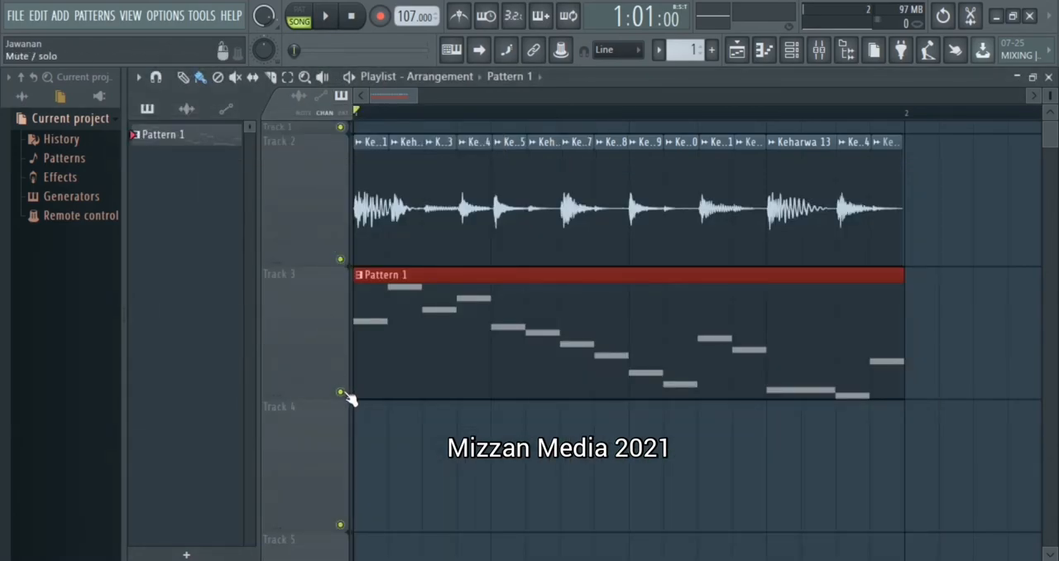
Step: Mute and delete the Track 2 audio clip, moving Pattern 1 there at 104 BPM
click(330, 17)
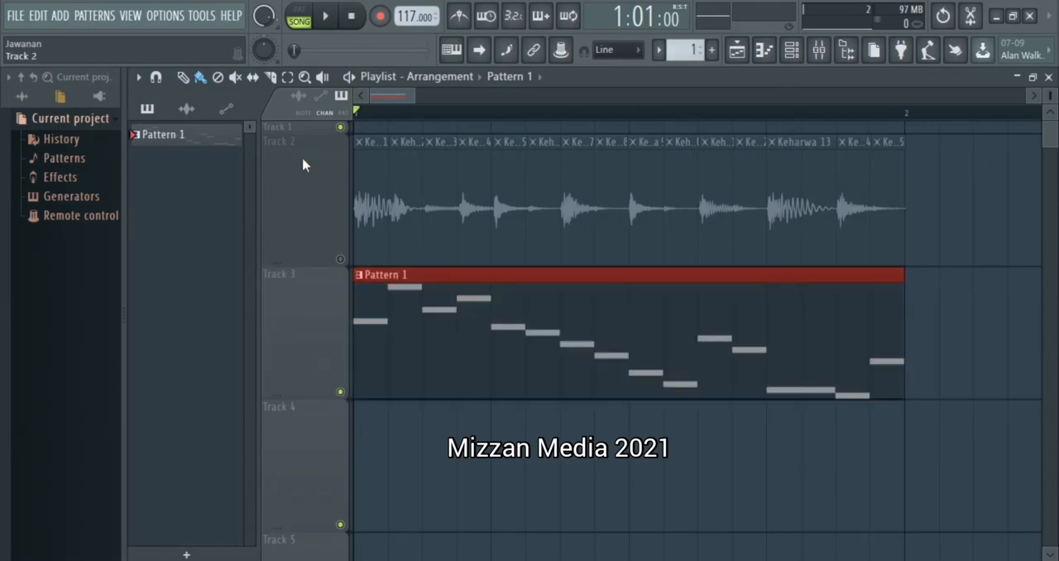
click(349, 17)
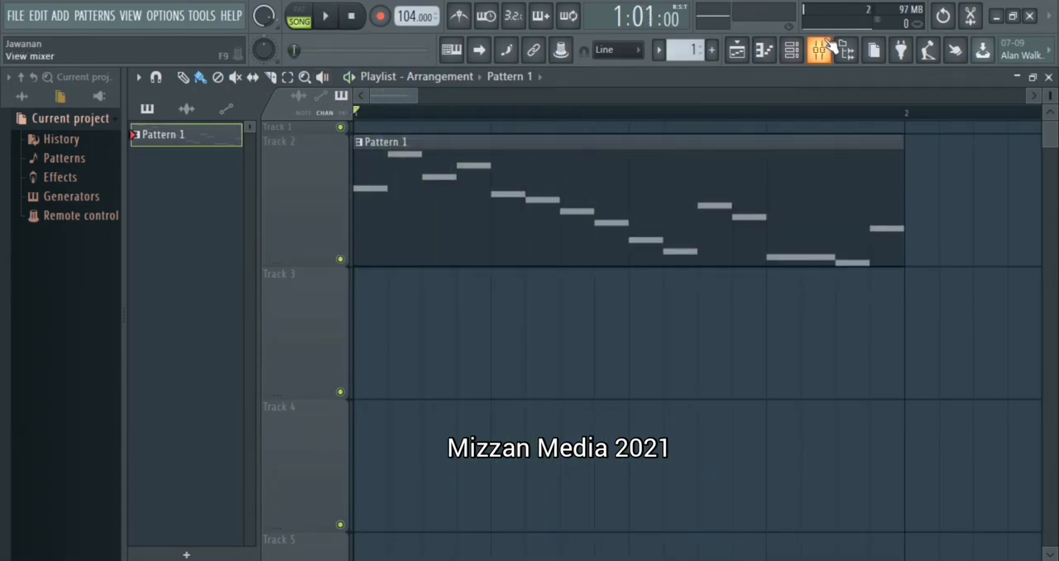
Step: Audition the Keharwa 1 pad, adjust its volume envelope peak, close FPC and stop playback
click(788, 49)
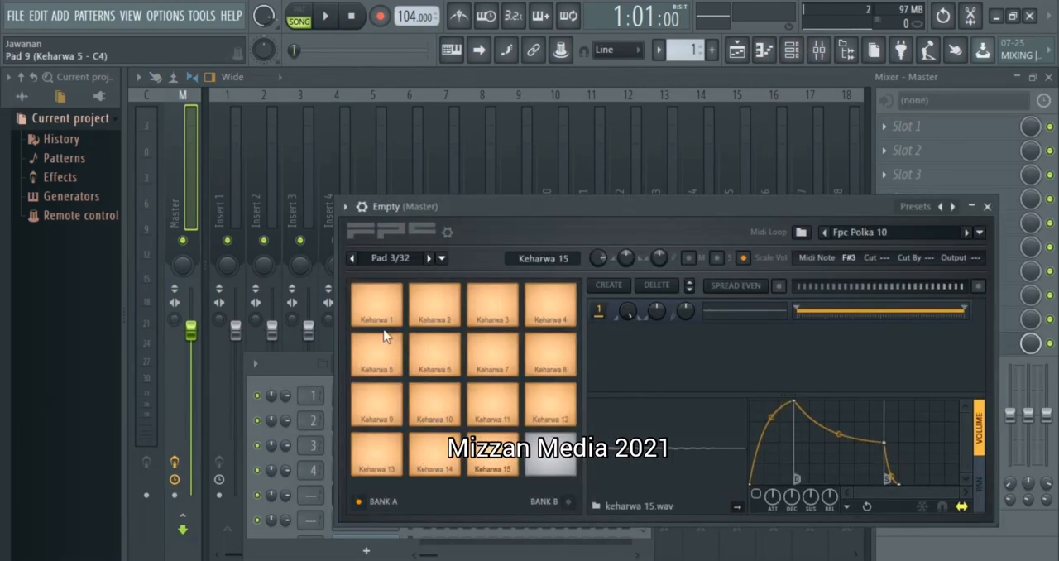
click(491, 356)
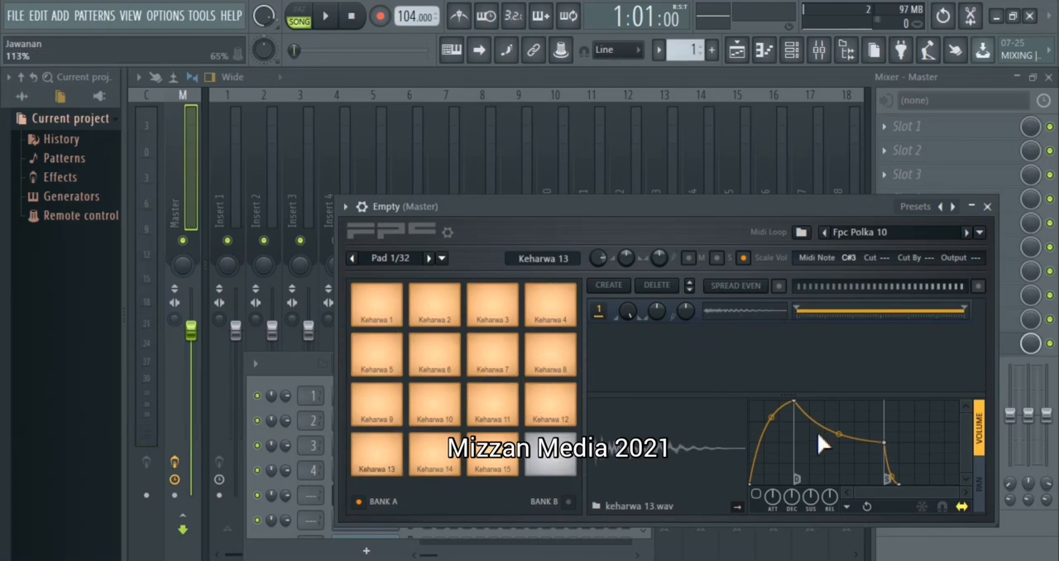
drag(835, 434, 794, 405)
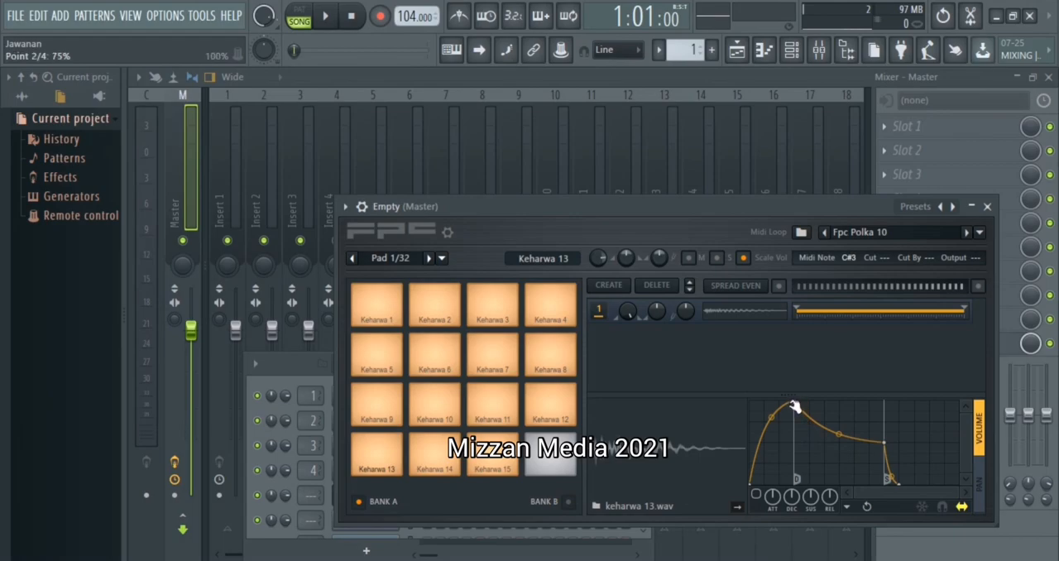
click(375, 307)
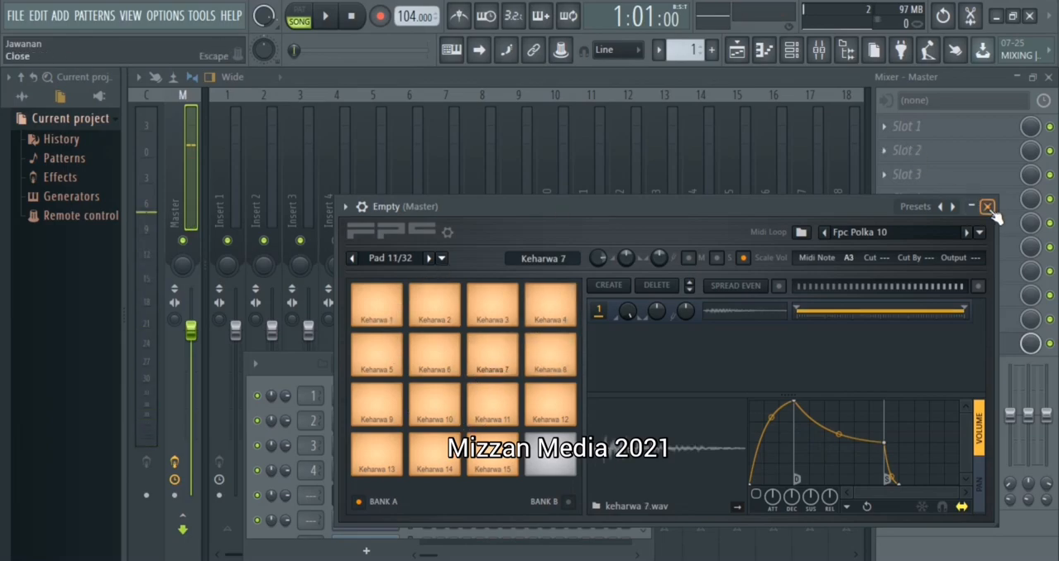
click(992, 206)
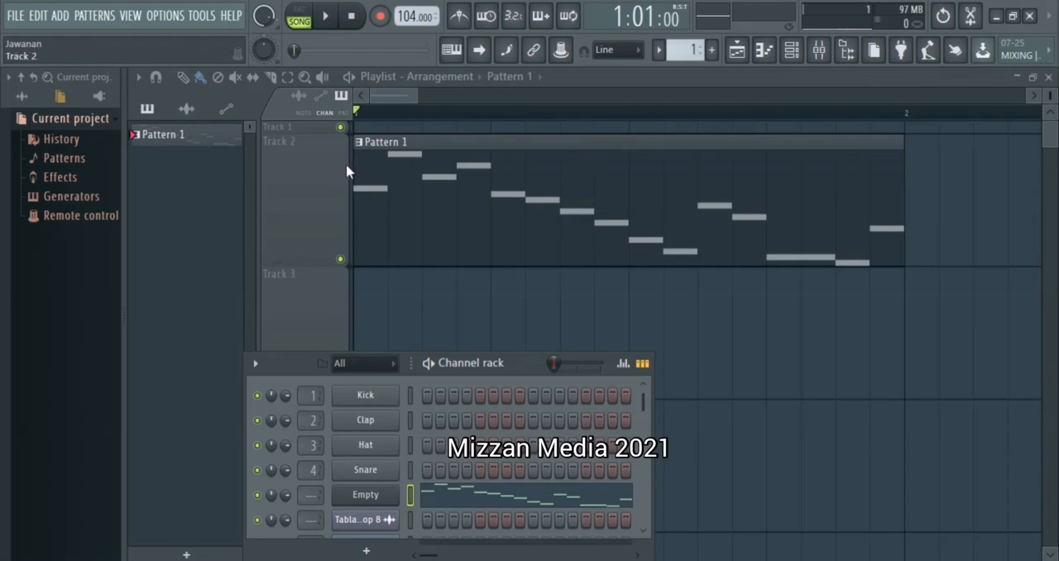
click(351, 17)
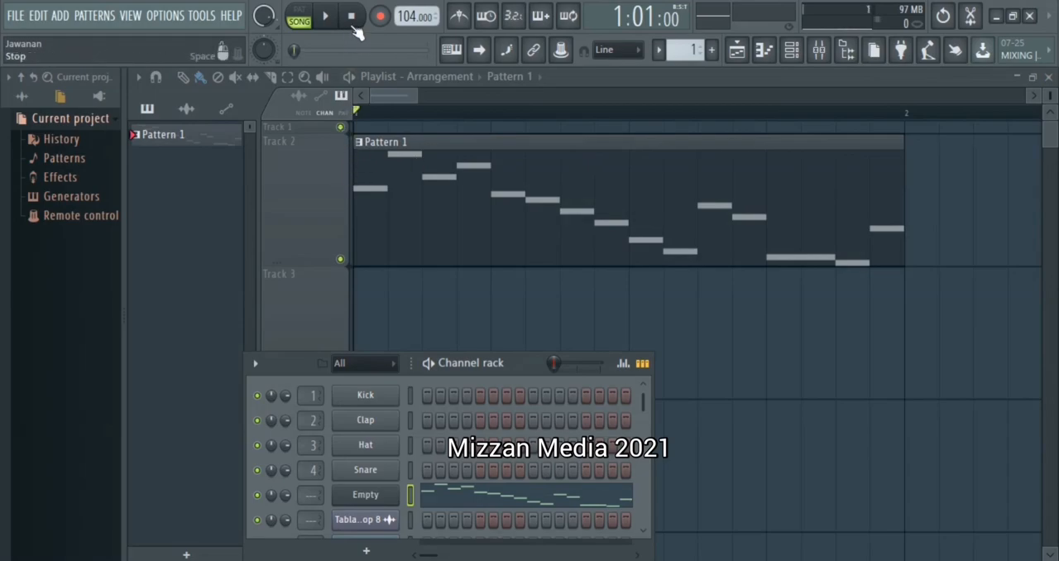